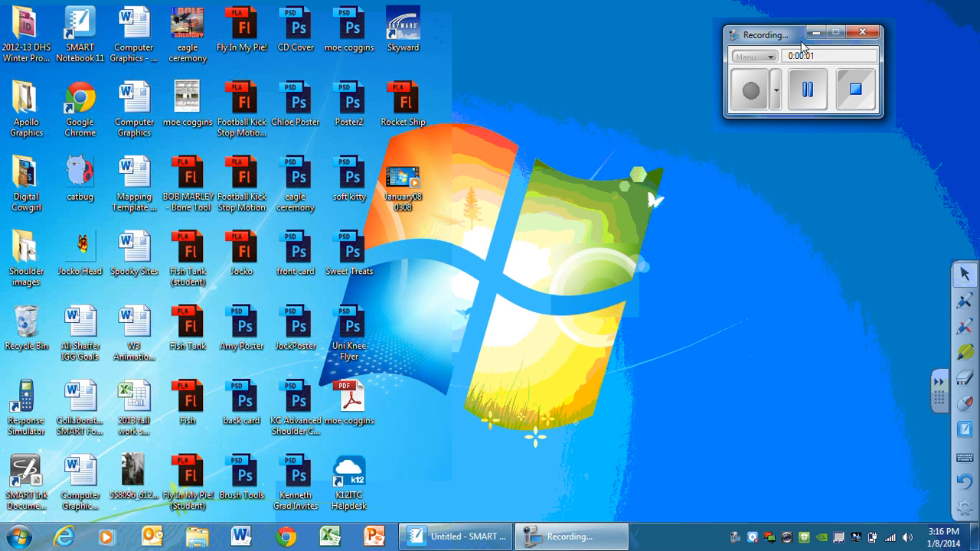
{"action": "mouse_move", "coordinate": [756, 40]}
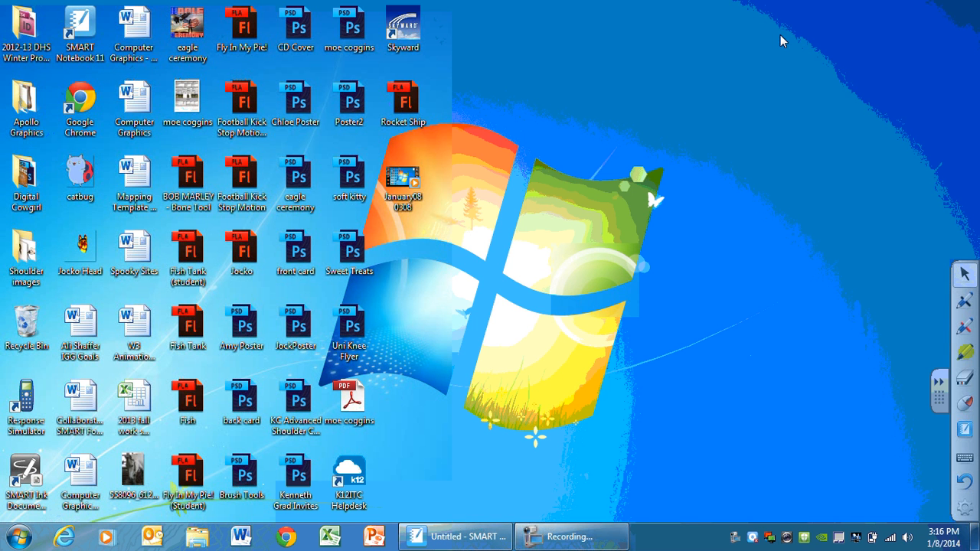
{"action": "mouse_move", "coordinate": [764, 40]}
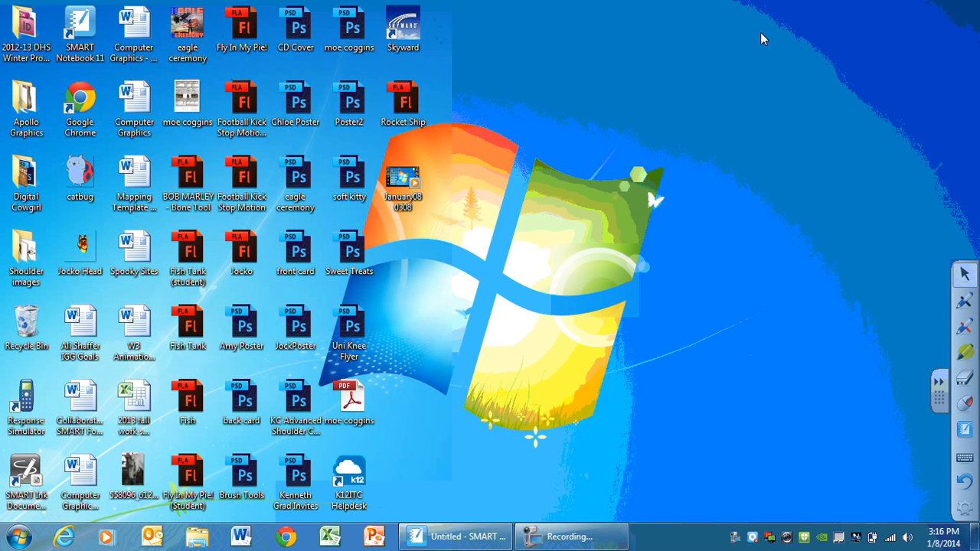
{"action": "mouse_move", "coordinate": [539, 129]}
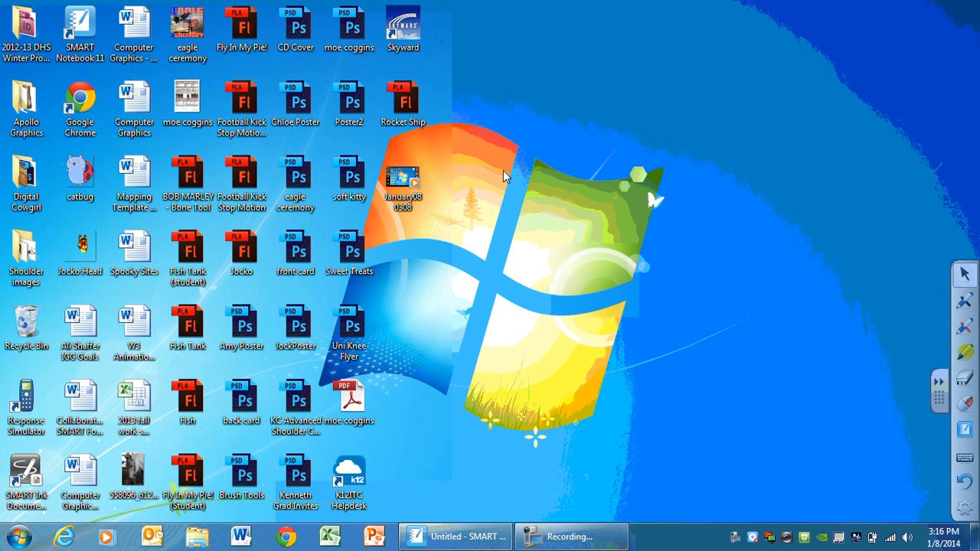
{"action": "mouse_move", "coordinate": [564, 215]}
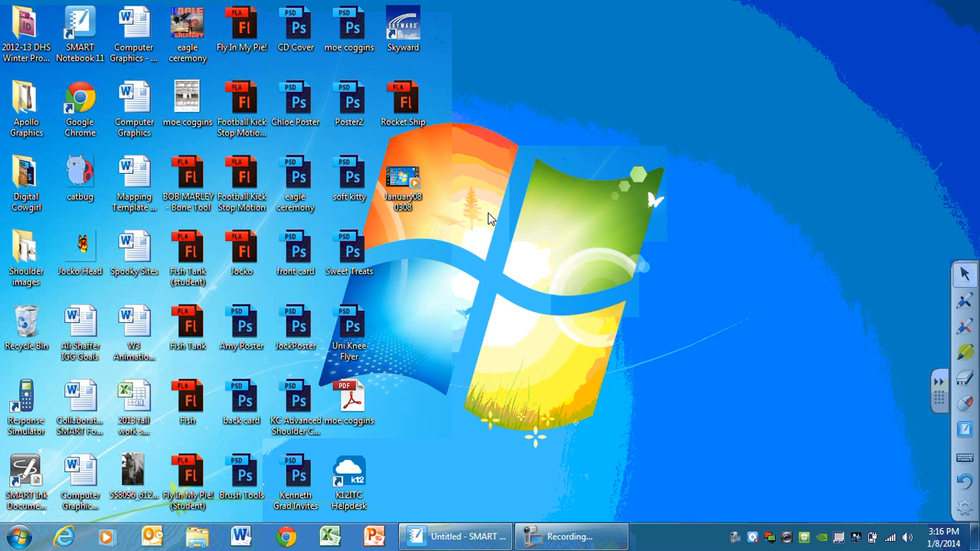
{"action": "mouse_move", "coordinate": [469, 233]}
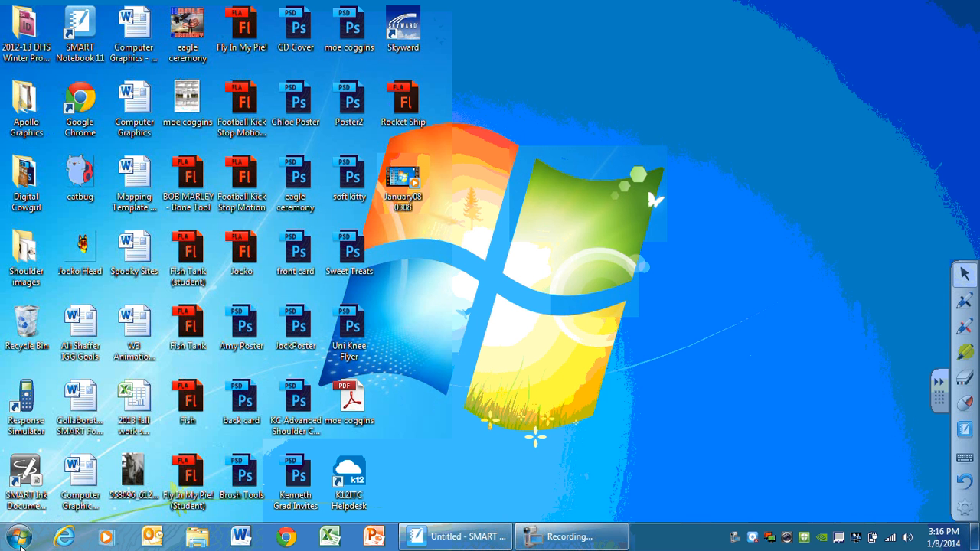
Step: Launch Adobe Flash Professional CC from the Start menu's All Programs list
{"action": "left_click", "coordinate": [21, 536]}
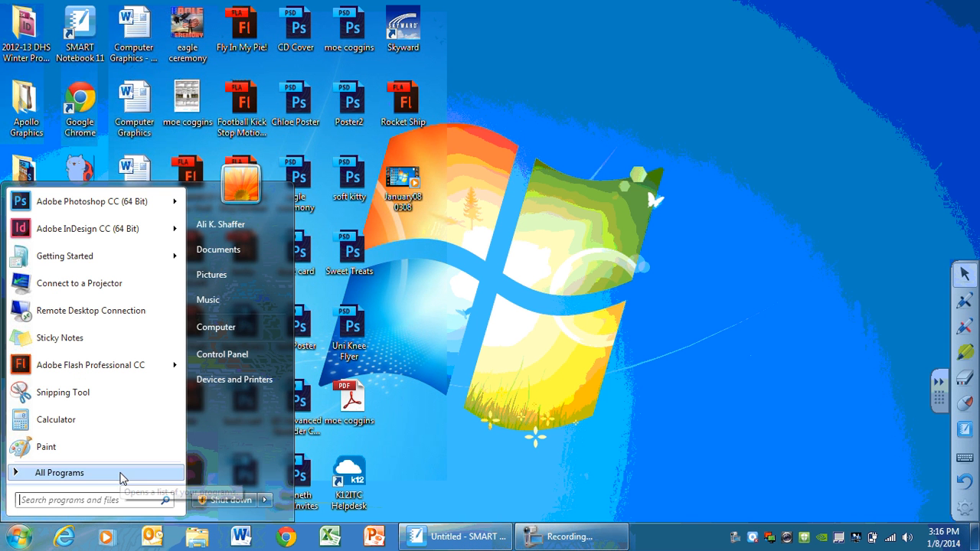
{"action": "left_click", "coordinate": [61, 472]}
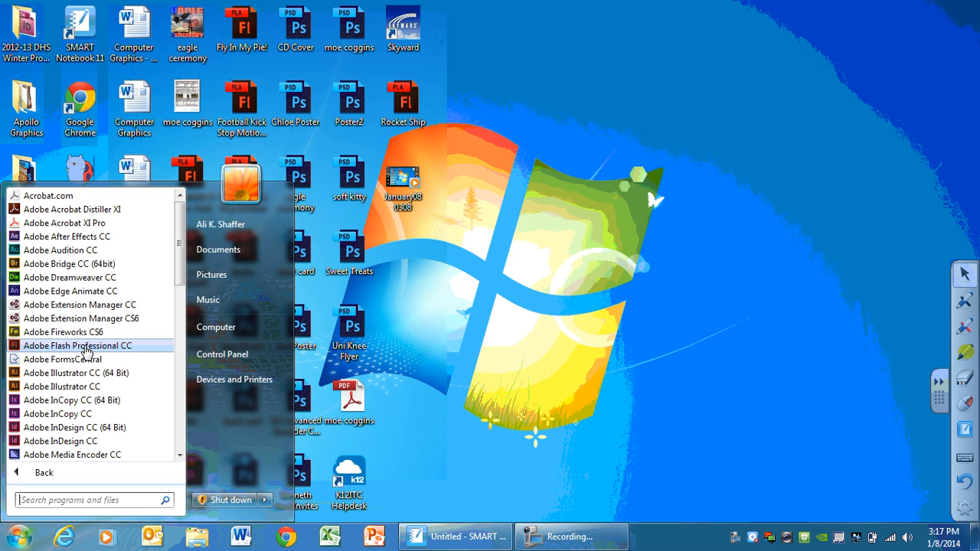
{"action": "left_click", "coordinate": [77, 347]}
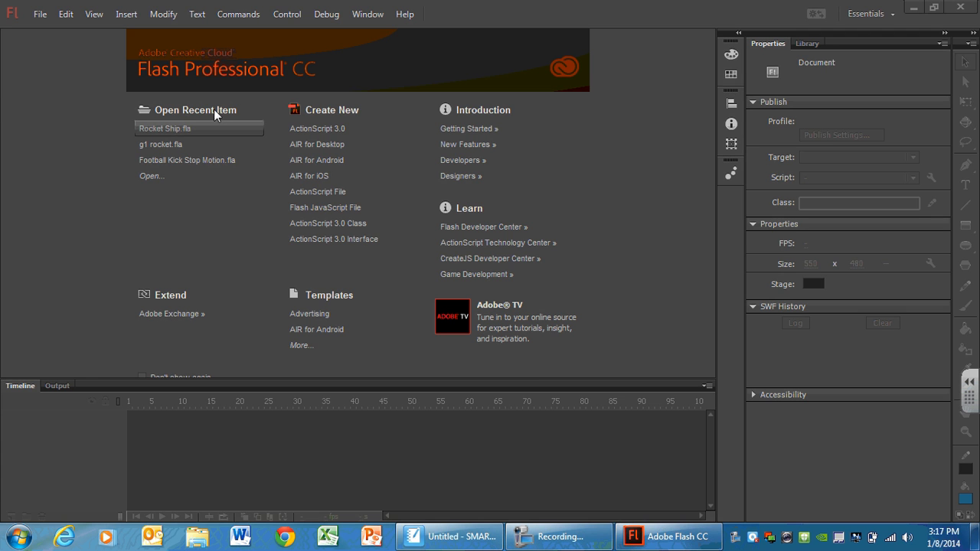
{"action": "mouse_move", "coordinate": [157, 175]}
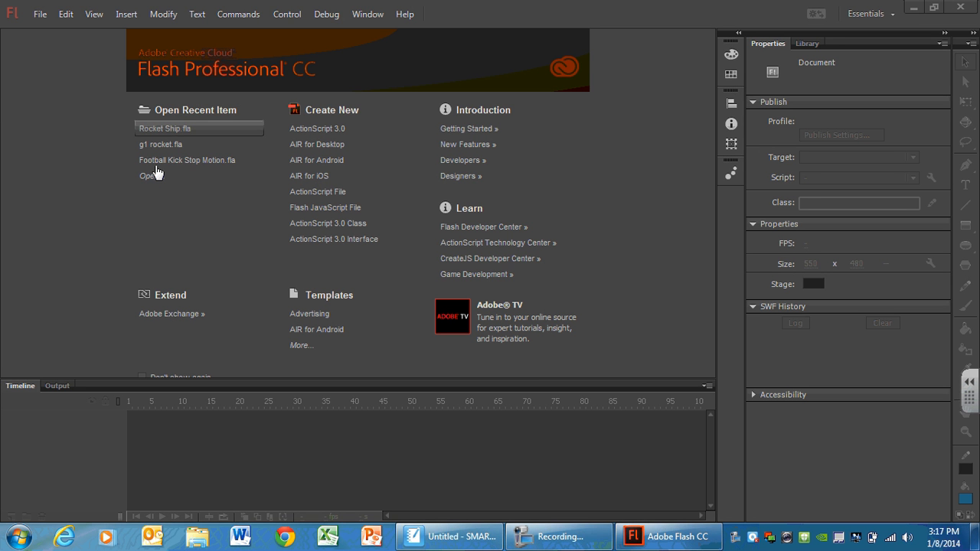
{"action": "mouse_move", "coordinate": [150, 181]}
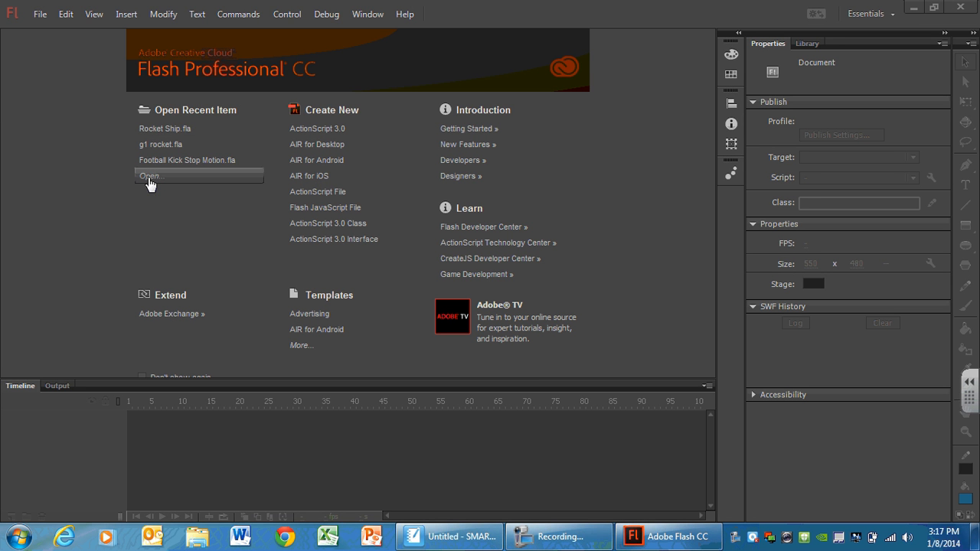
{"action": "mouse_move", "coordinate": [184, 128]}
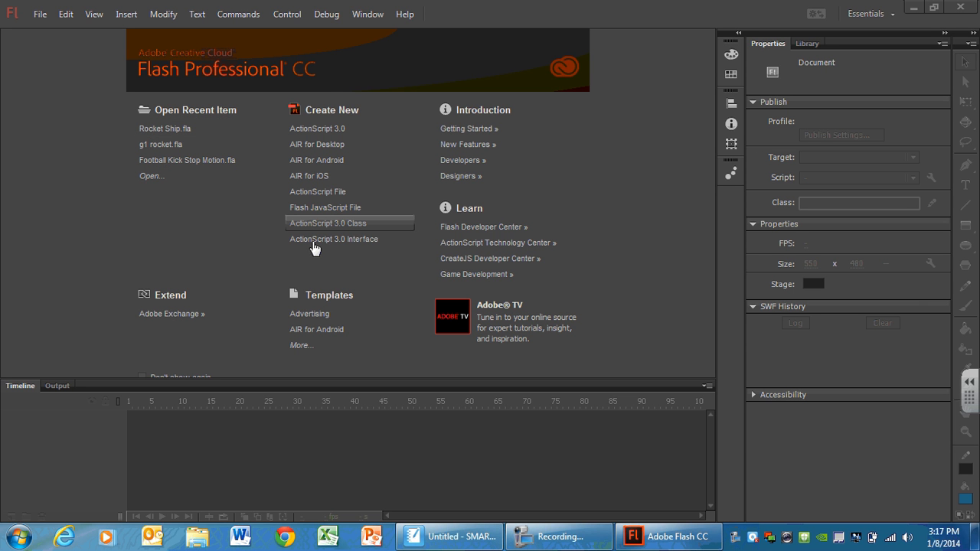
{"action": "mouse_move", "coordinate": [311, 235]}
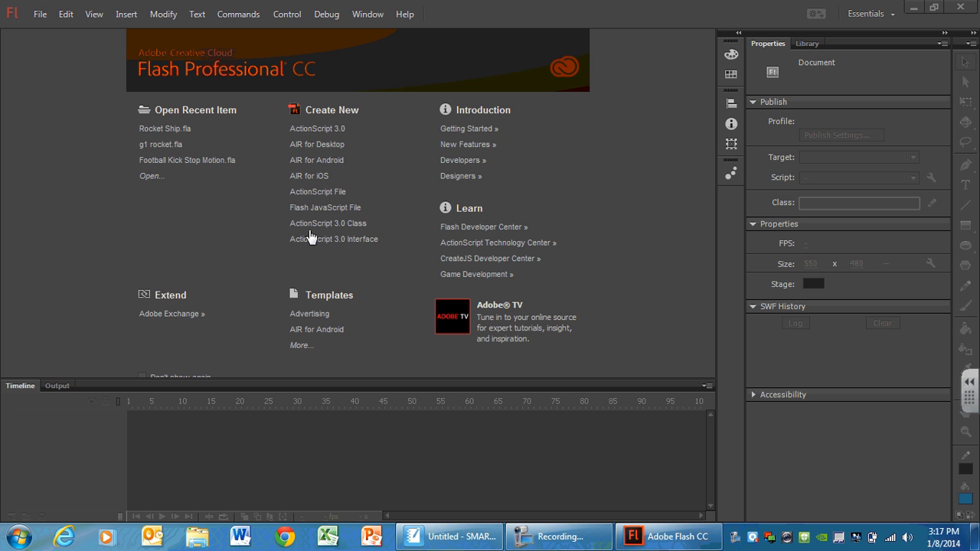
{"action": "mouse_move", "coordinate": [317, 129]}
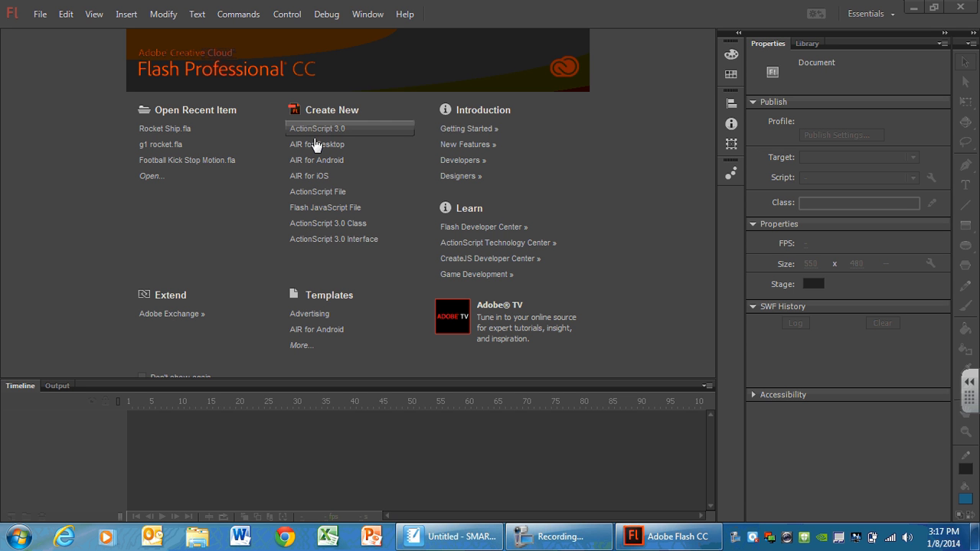
{"action": "mouse_move", "coordinate": [313, 144]}
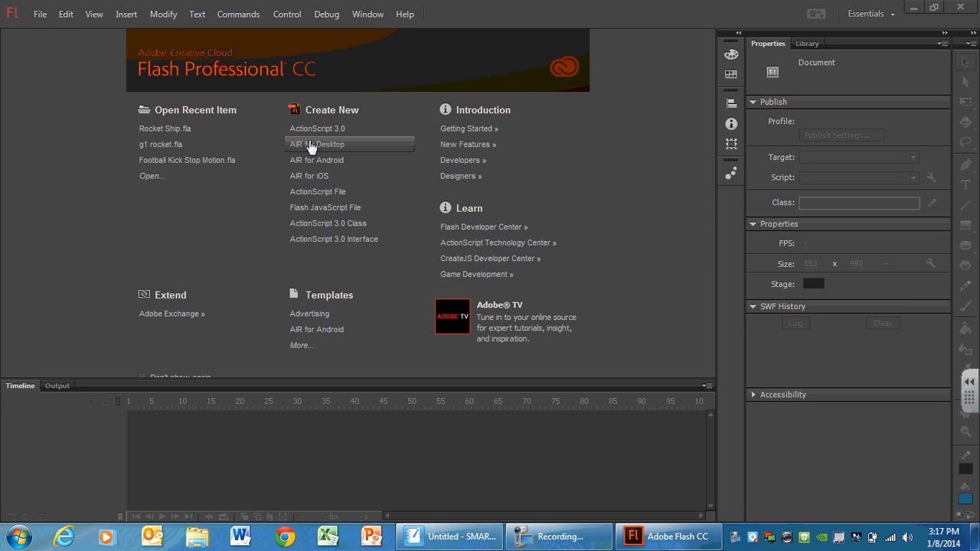
{"action": "mouse_move", "coordinate": [315, 129]}
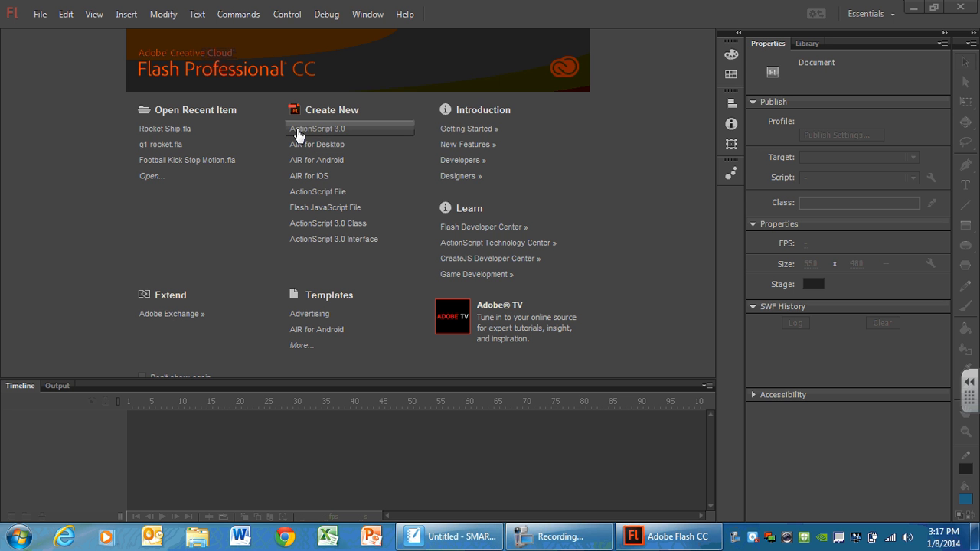
{"action": "mouse_move", "coordinate": [351, 134]}
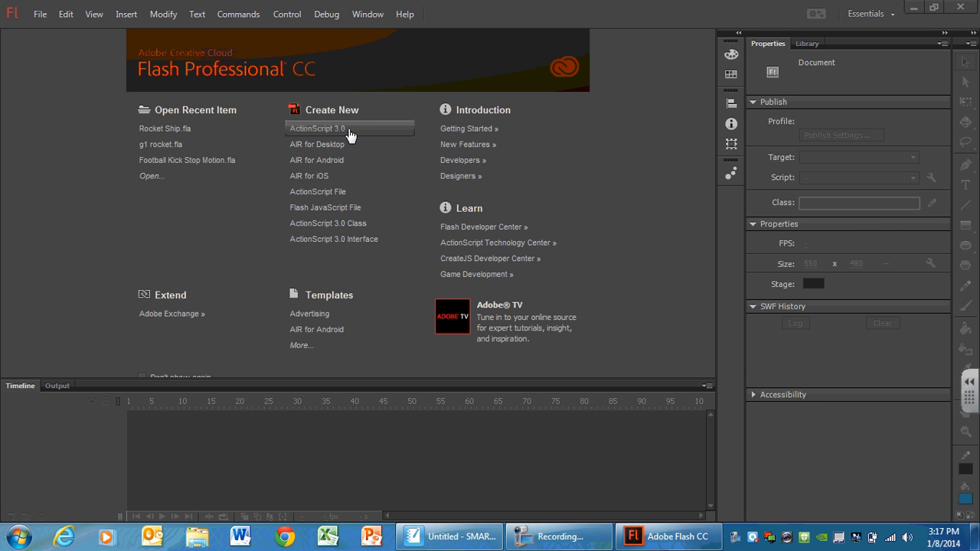
{"action": "mouse_move", "coordinate": [360, 135]}
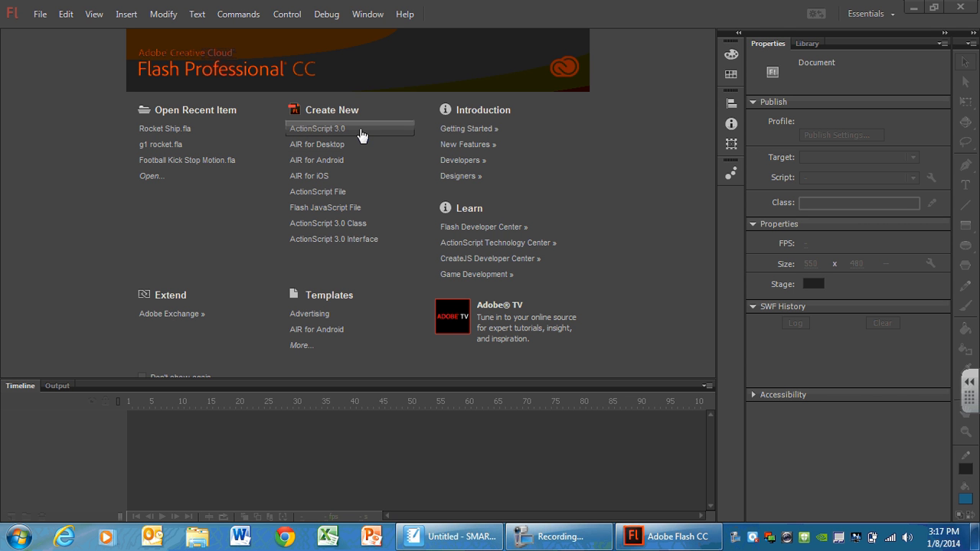
{"action": "mouse_move", "coordinate": [351, 135]}
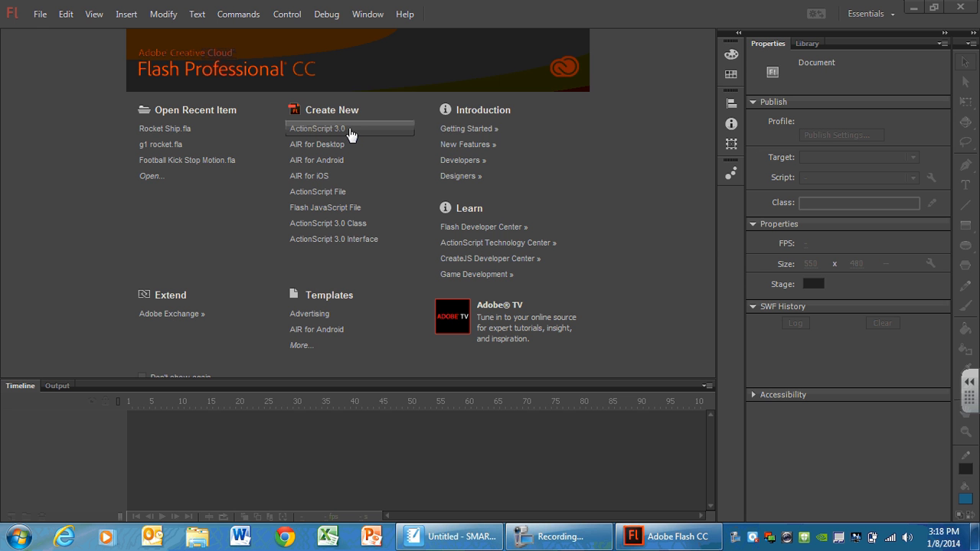
{"action": "left_click", "coordinate": [317, 128]}
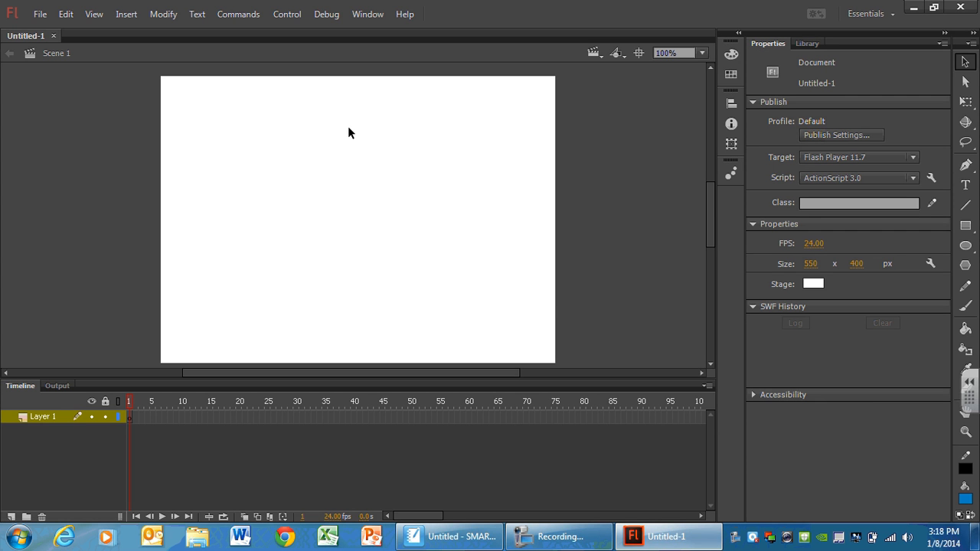
{"action": "mouse_move", "coordinate": [192, 65]}
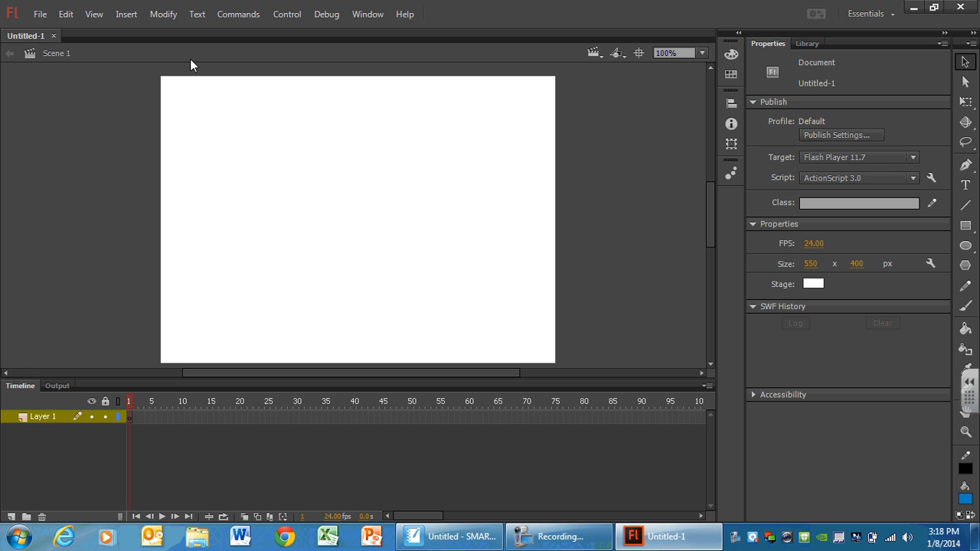
{"action": "mouse_move", "coordinate": [620, 120]}
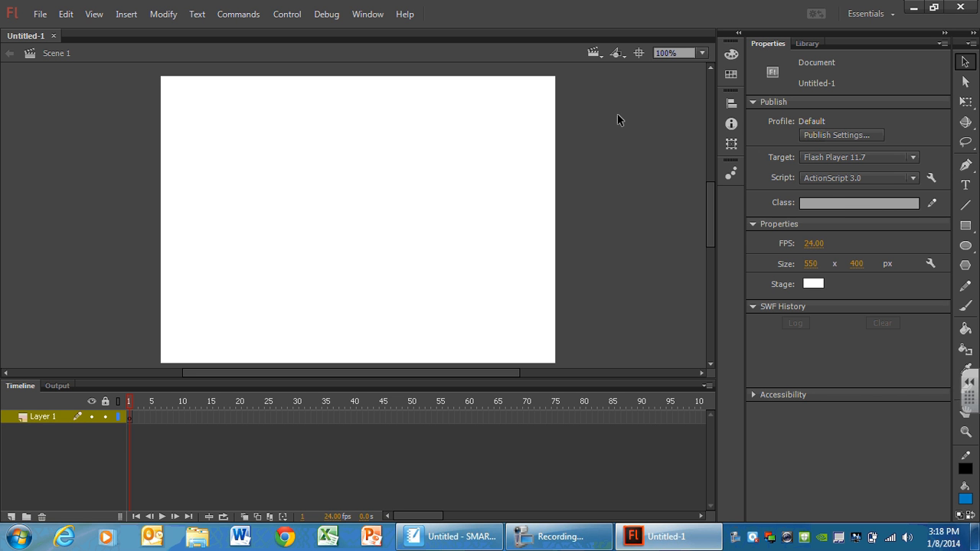
{"action": "mouse_move", "coordinate": [299, 83]}
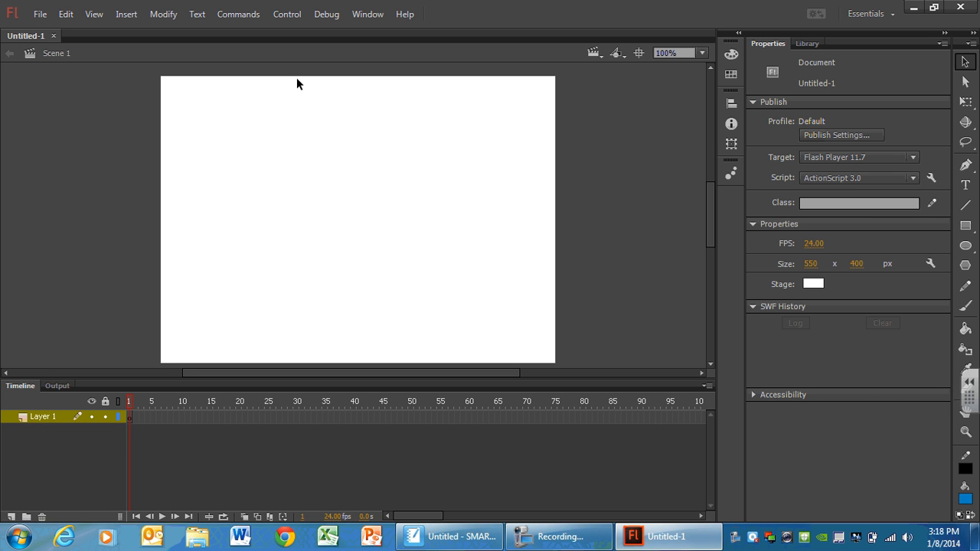
{"action": "mouse_move", "coordinate": [299, 138]}
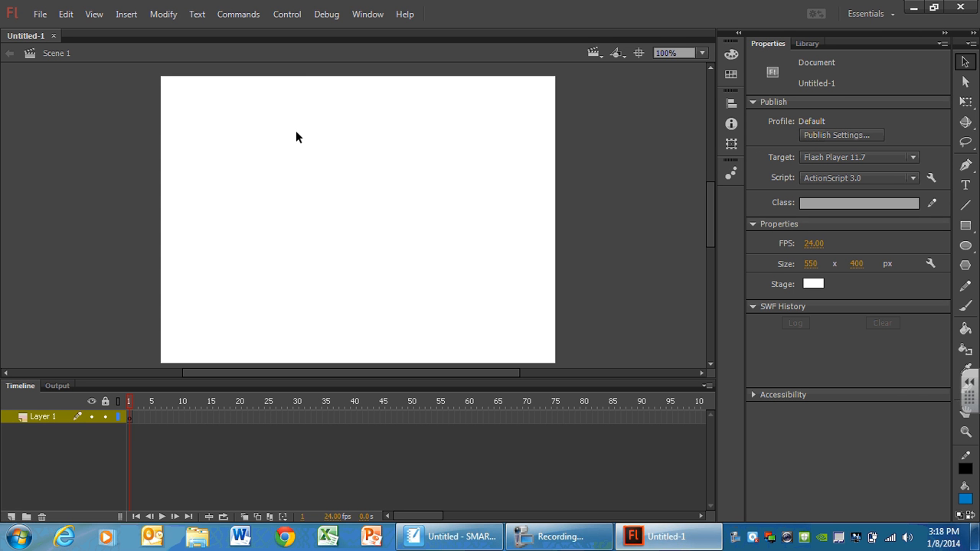
{"action": "mouse_move", "coordinate": [756, 411]}
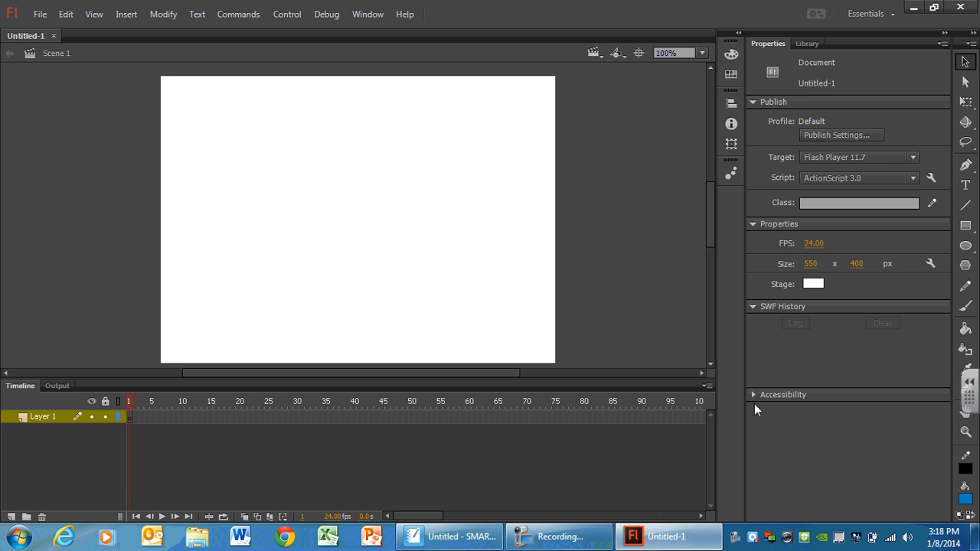
{"action": "mouse_move", "coordinate": [83, 441]}
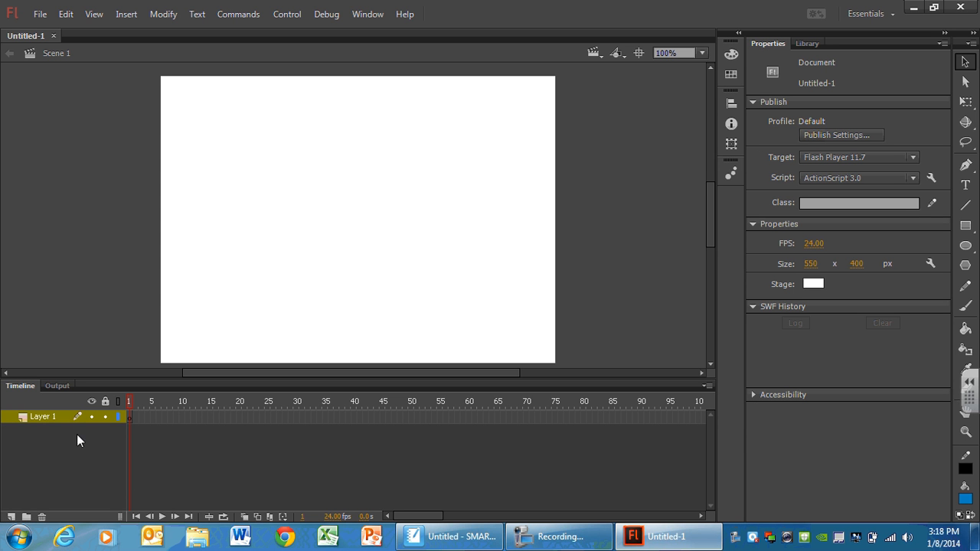
{"action": "mouse_move", "coordinate": [282, 404]}
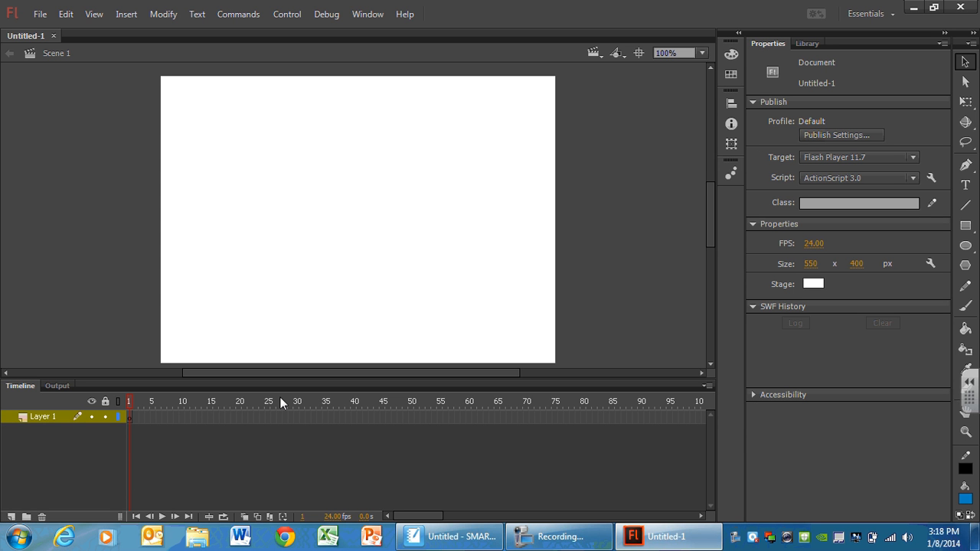
{"action": "mouse_move", "coordinate": [975, 141]}
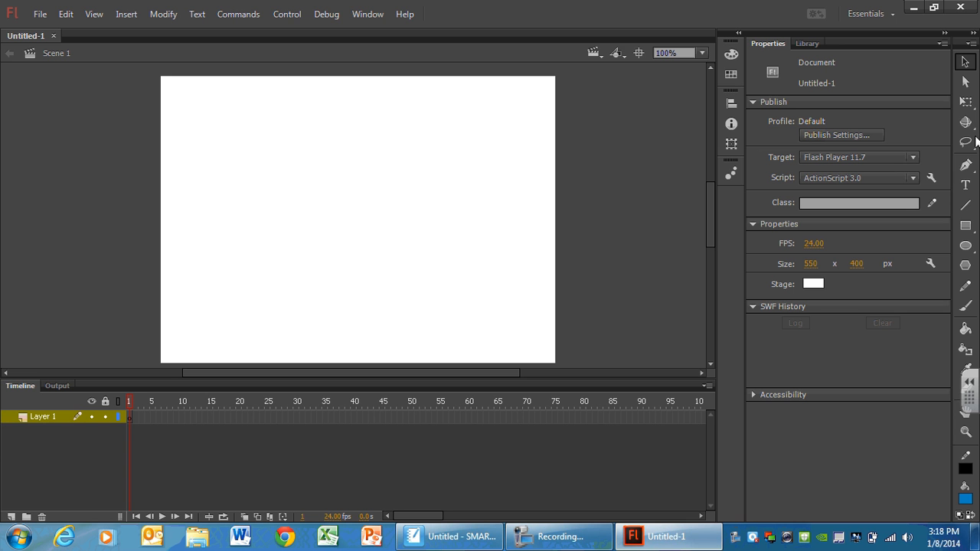
{"action": "mouse_move", "coordinate": [946, 207]}
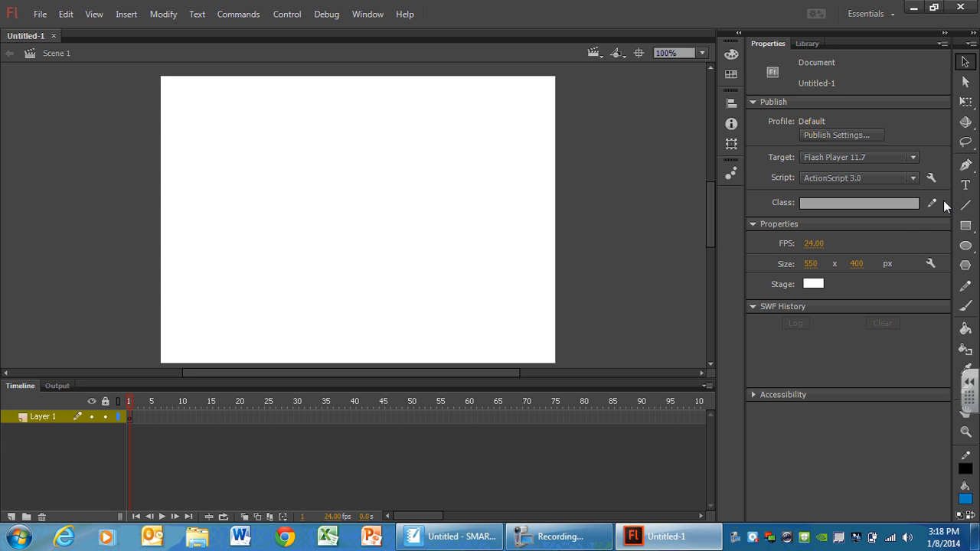
{"action": "mouse_move", "coordinate": [906, 284]}
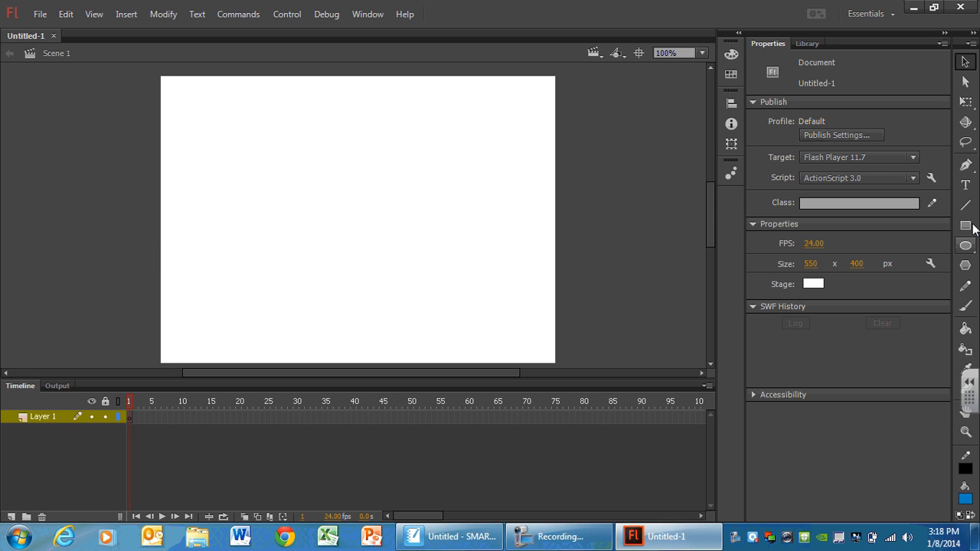
{"action": "mouse_move", "coordinate": [964, 82]}
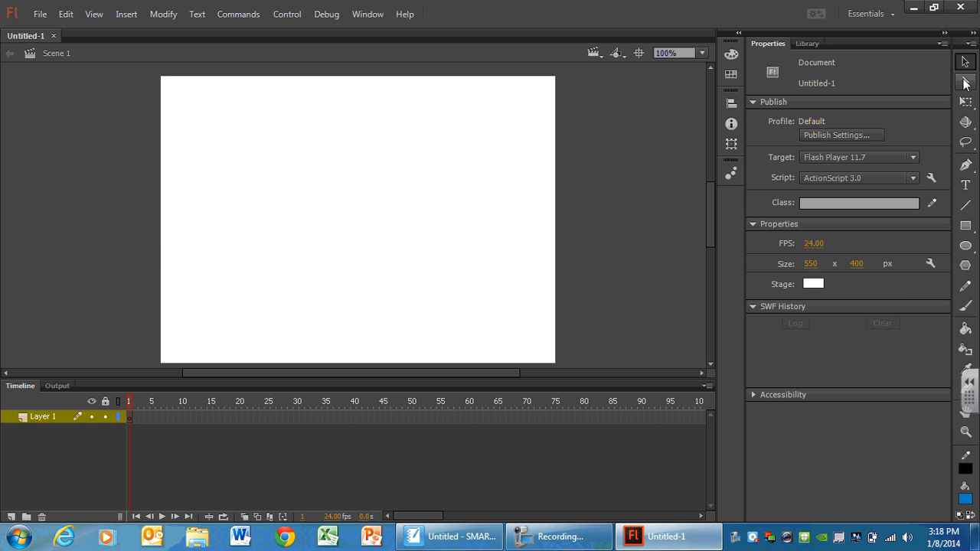
{"action": "mouse_move", "coordinate": [452, 6]}
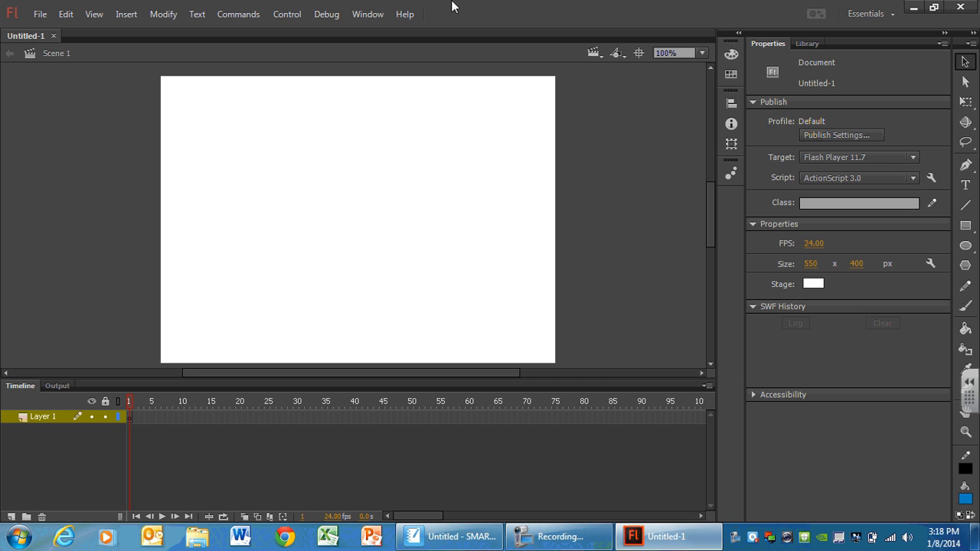
{"action": "mouse_move", "coordinate": [242, 49]}
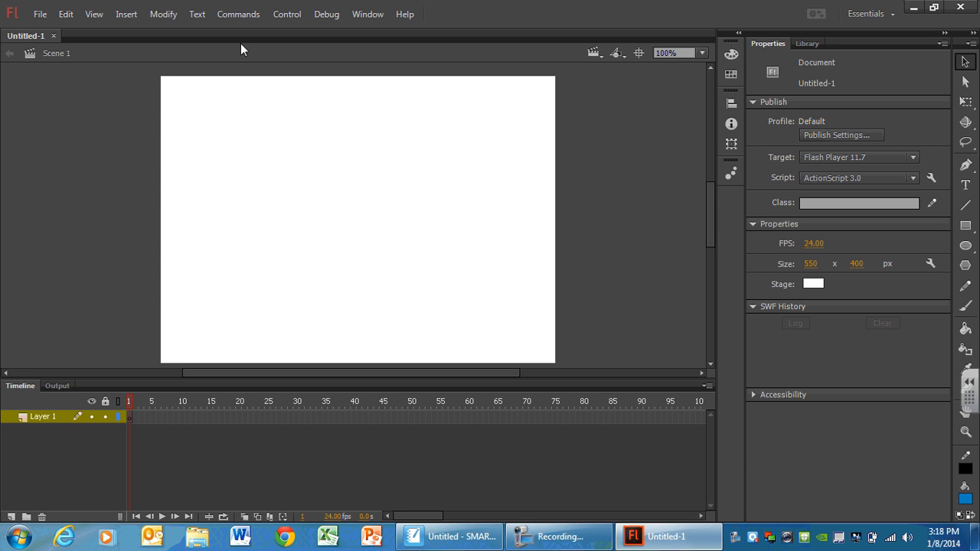
{"action": "mouse_move", "coordinate": [661, 254]}
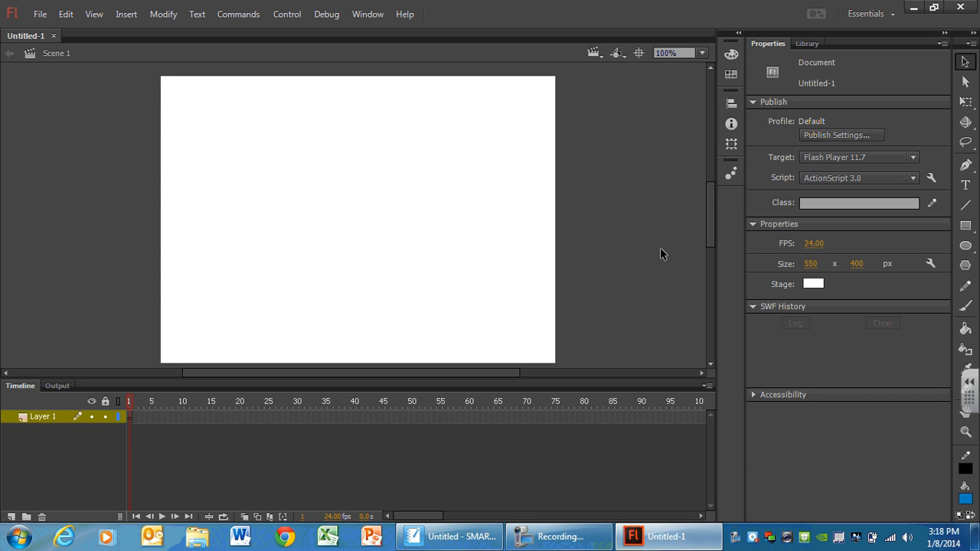
{"action": "mouse_move", "coordinate": [805, 55]}
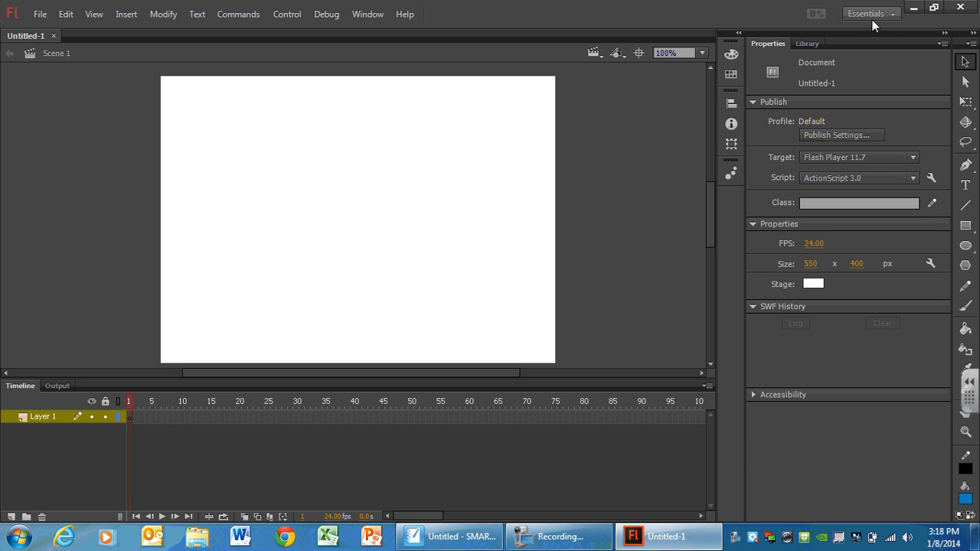
{"action": "mouse_move", "coordinate": [871, 18]}
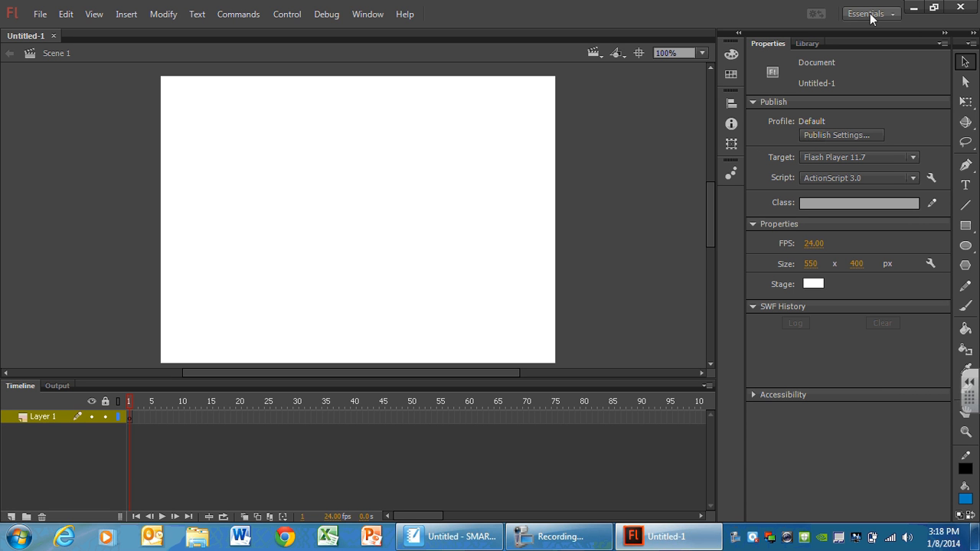
Step: Choose the Classic layout from the workspace switcher
{"action": "left_click", "coordinate": [870, 13]}
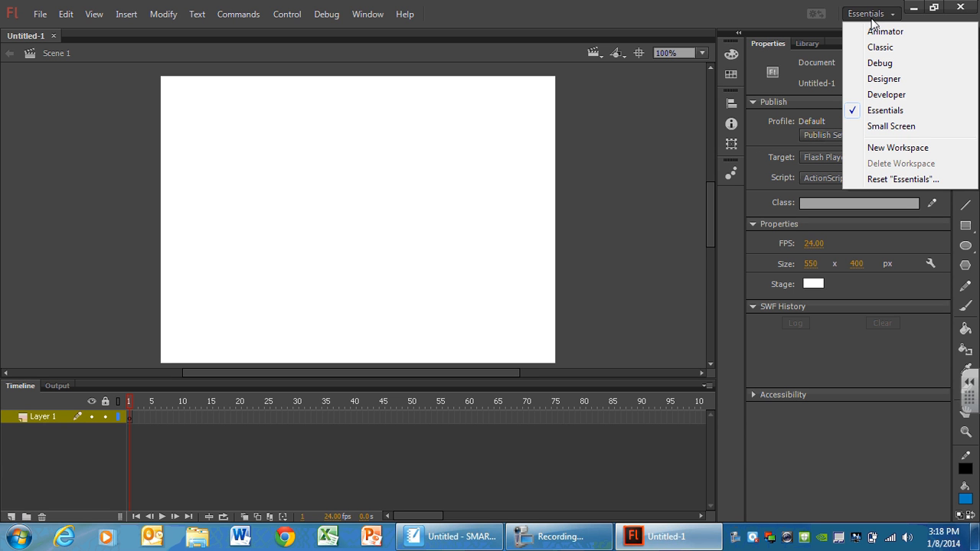
{"action": "mouse_move", "coordinate": [879, 62]}
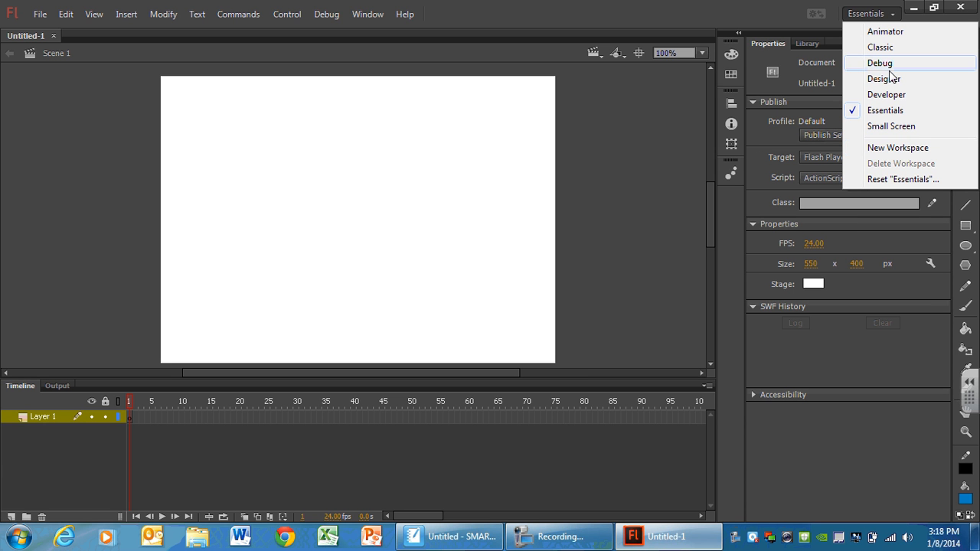
{"action": "mouse_move", "coordinate": [885, 31]}
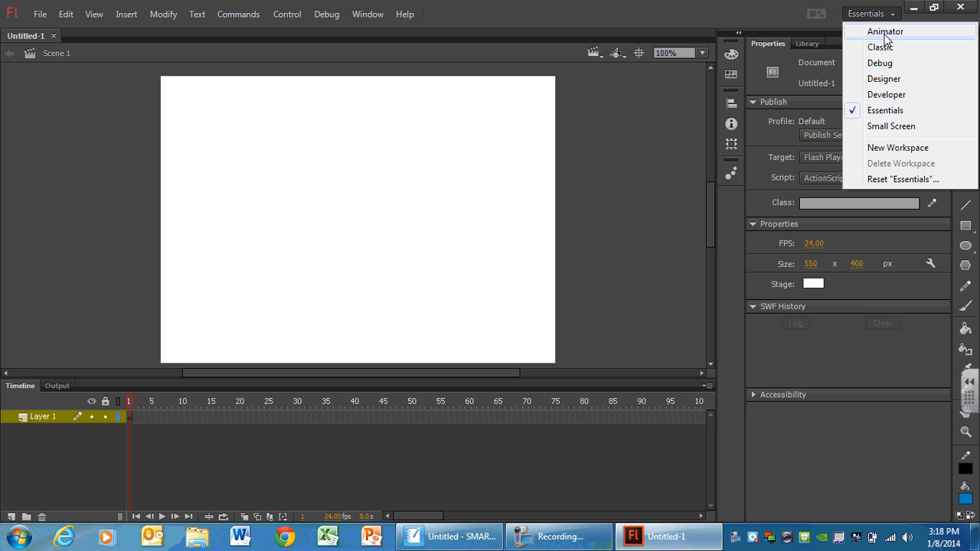
{"action": "mouse_move", "coordinate": [881, 48]}
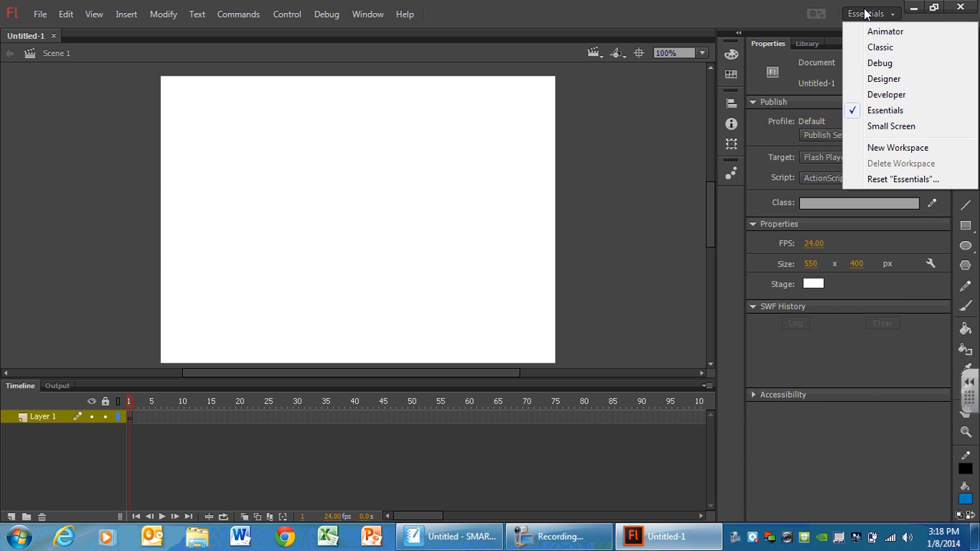
{"action": "mouse_move", "coordinate": [885, 46]}
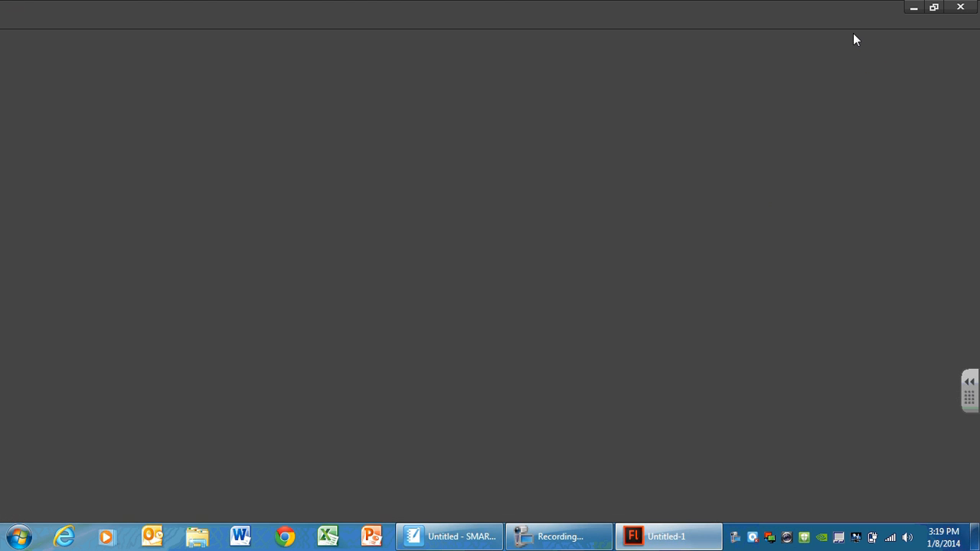
{"action": "left_click", "coordinate": [666, 536]}
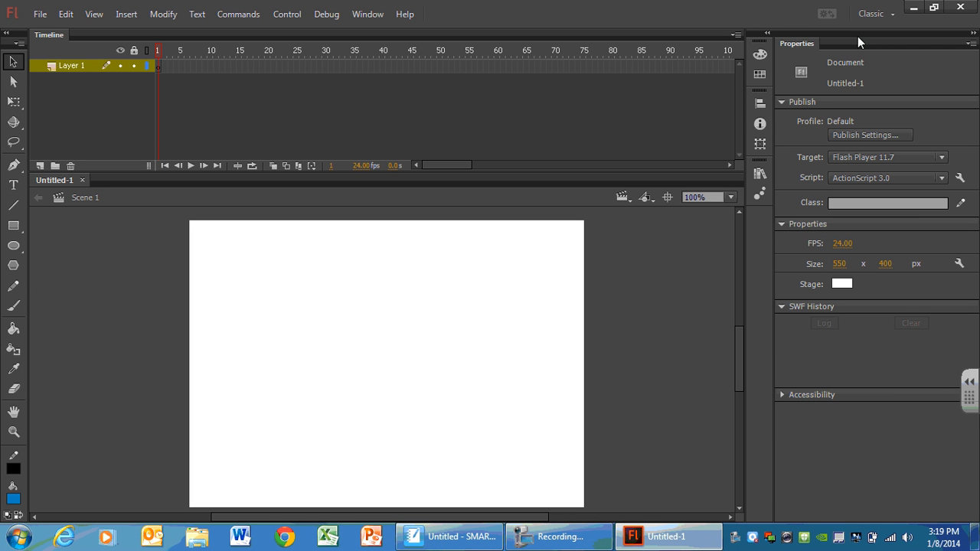
{"action": "mouse_move", "coordinate": [383, 46]}
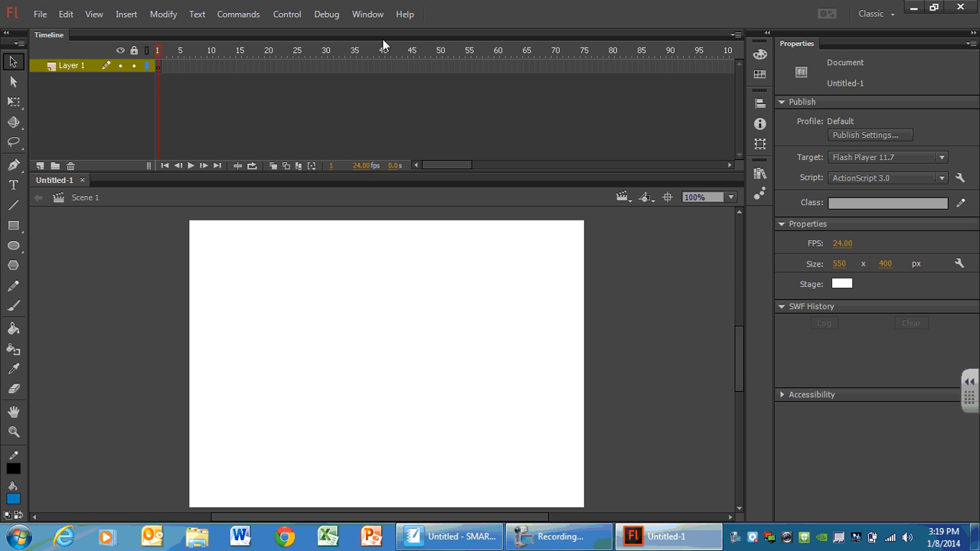
{"action": "mouse_move", "coordinate": [12, 52]}
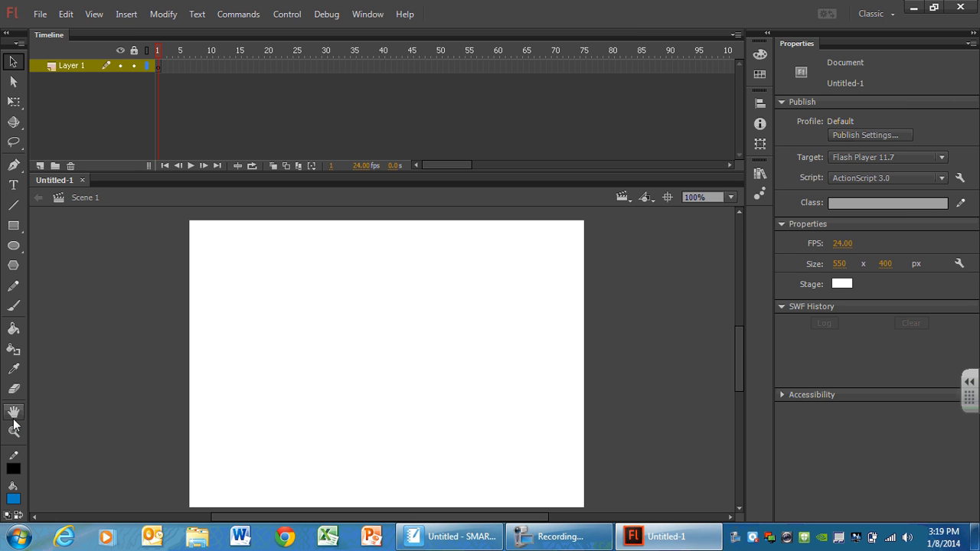
{"action": "mouse_move", "coordinate": [34, 257]}
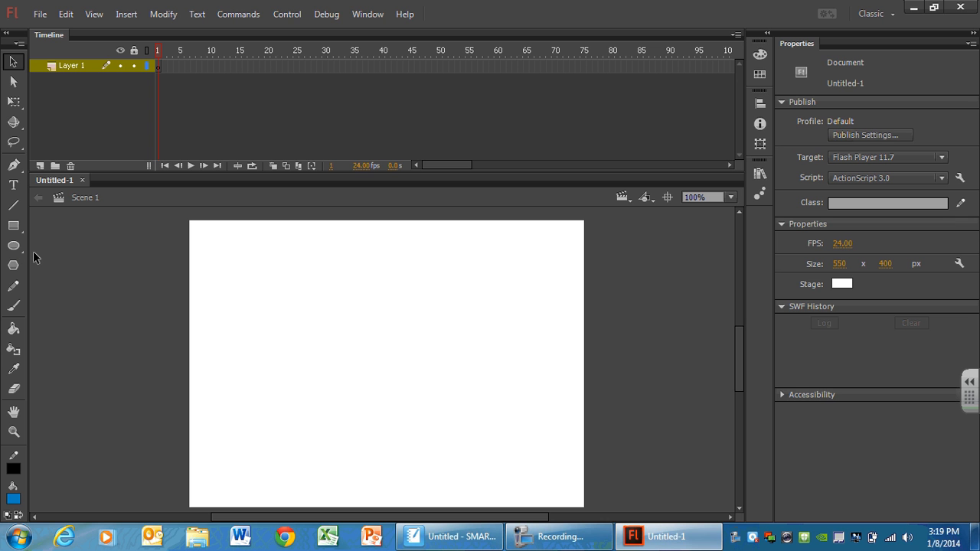
{"action": "mouse_move", "coordinate": [138, 38]}
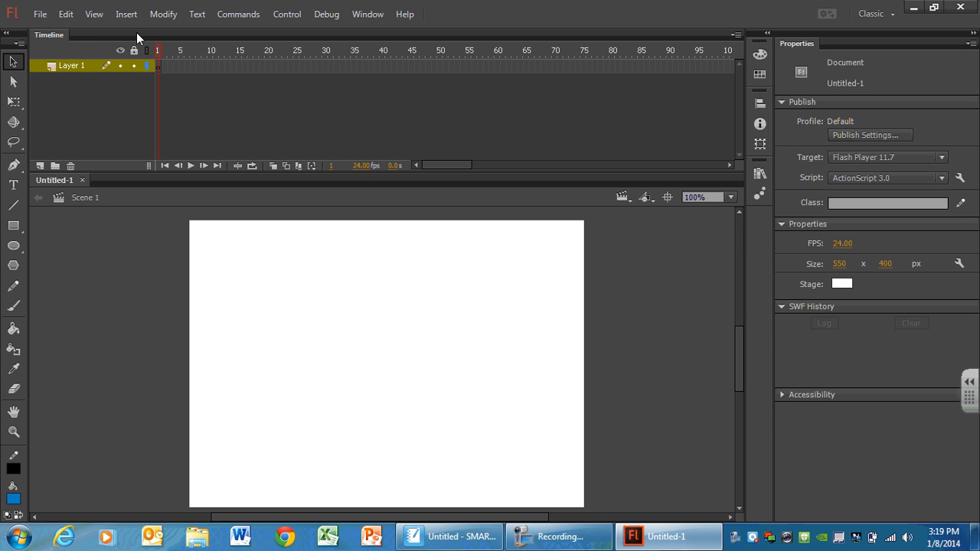
{"action": "mouse_move", "coordinate": [953, 141]}
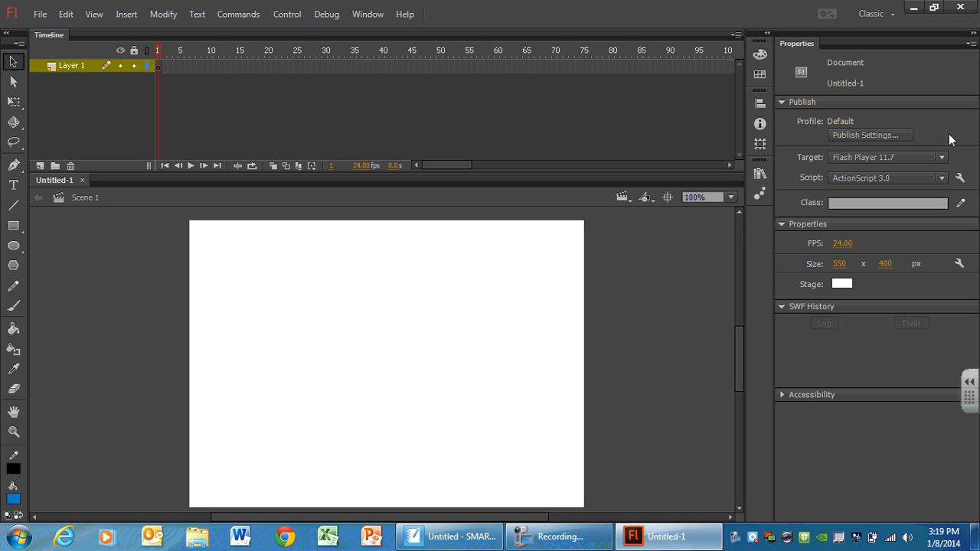
{"action": "mouse_move", "coordinate": [890, 116]}
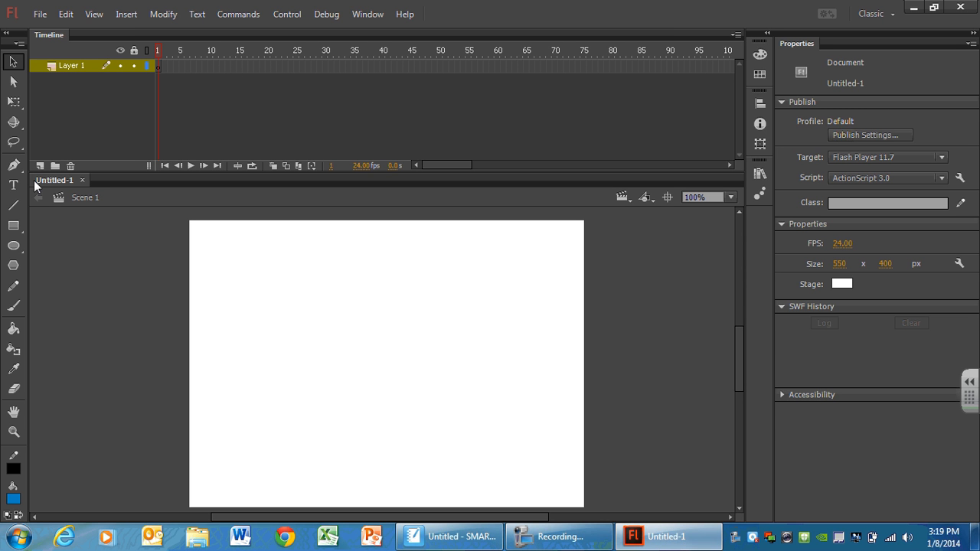
{"action": "mouse_move", "coordinate": [126, 264]}
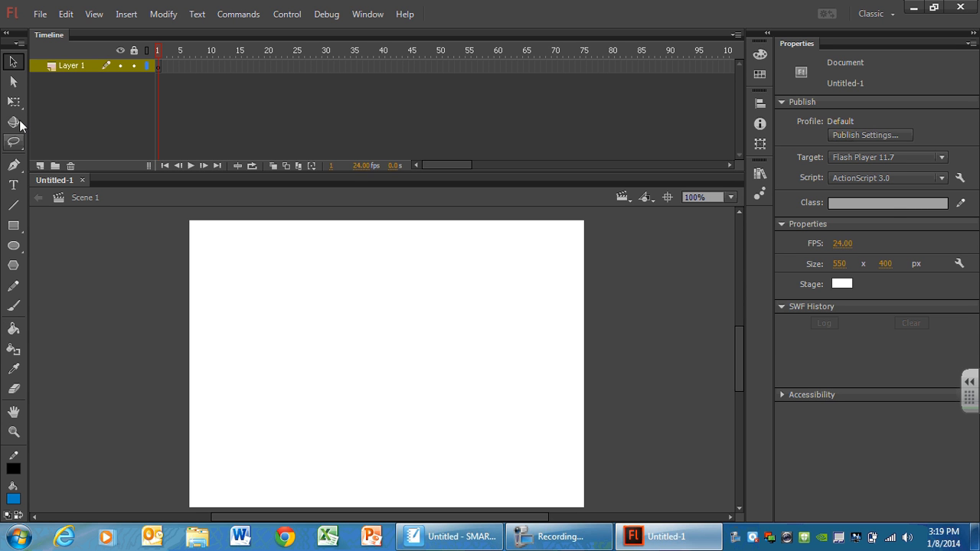
{"action": "mouse_move", "coordinate": [65, 360]}
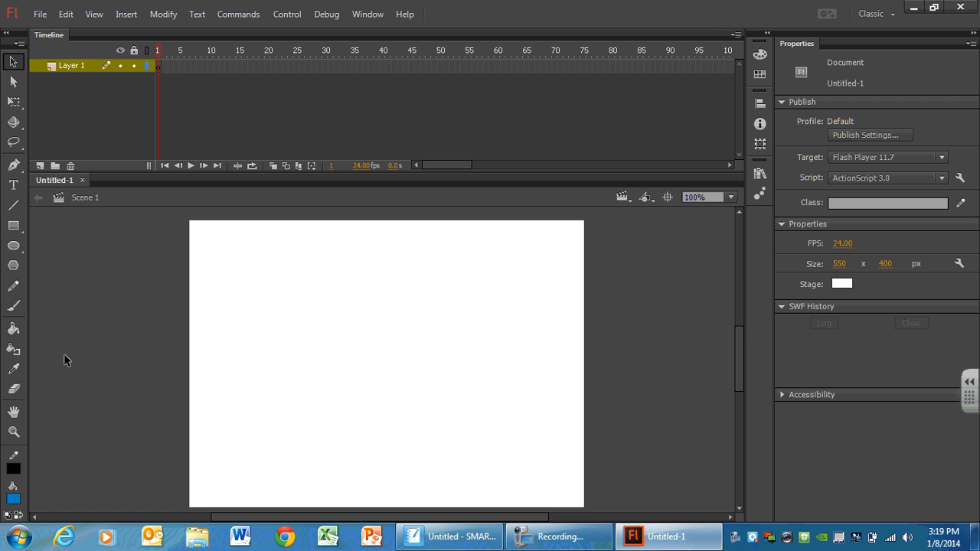
{"action": "mouse_move", "coordinate": [40, 496]}
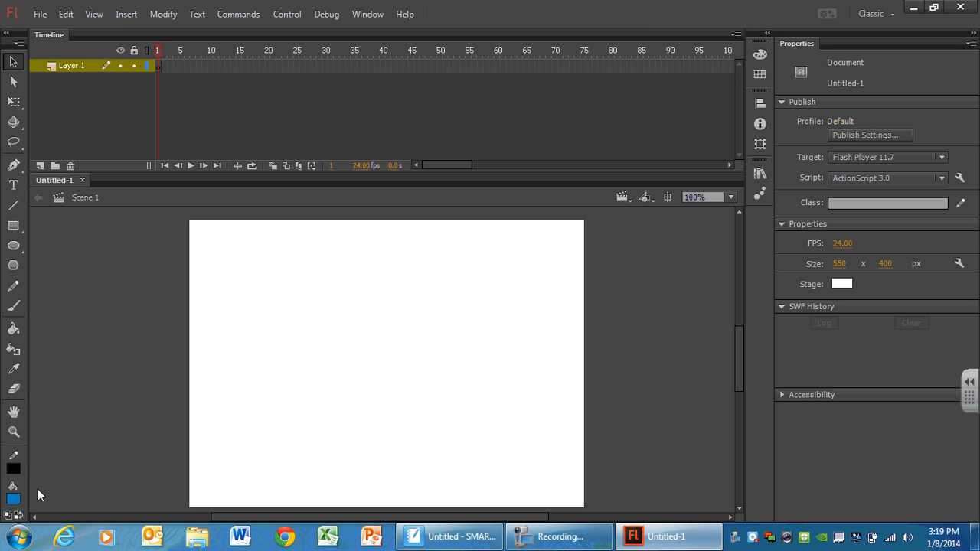
Step: Adjust the default stroke/fill colours at the bottom of the Tools panel
{"action": "left_click", "coordinate": [14, 469]}
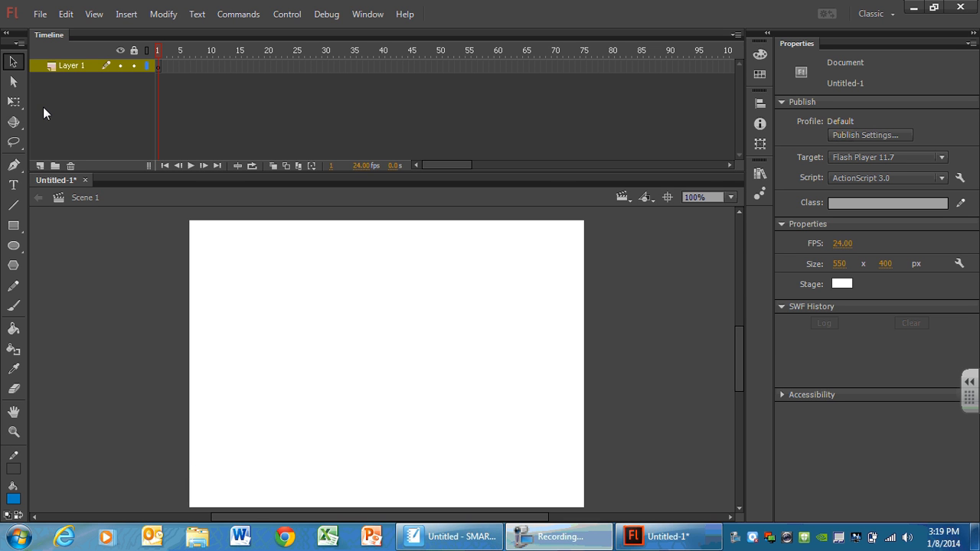
{"action": "mouse_move", "coordinate": [14, 165]}
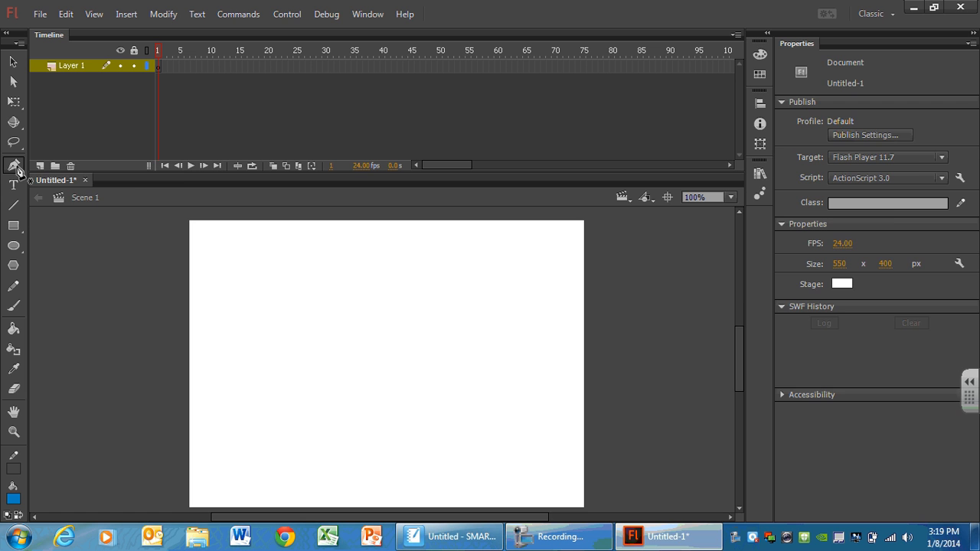
Step: Make the Pen tool active so its stroke and fill settings show
{"action": "left_click", "coordinate": [14, 164]}
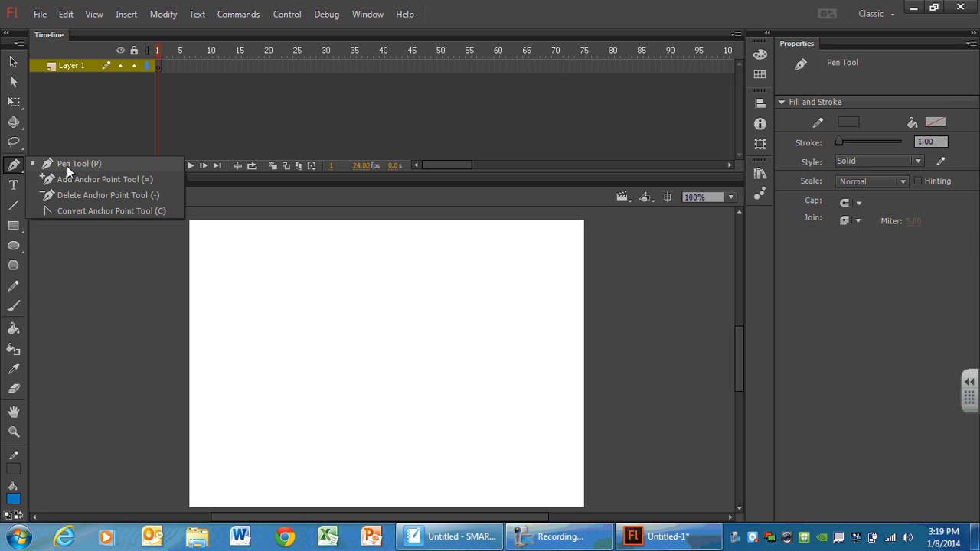
{"action": "mouse_move", "coordinate": [74, 179]}
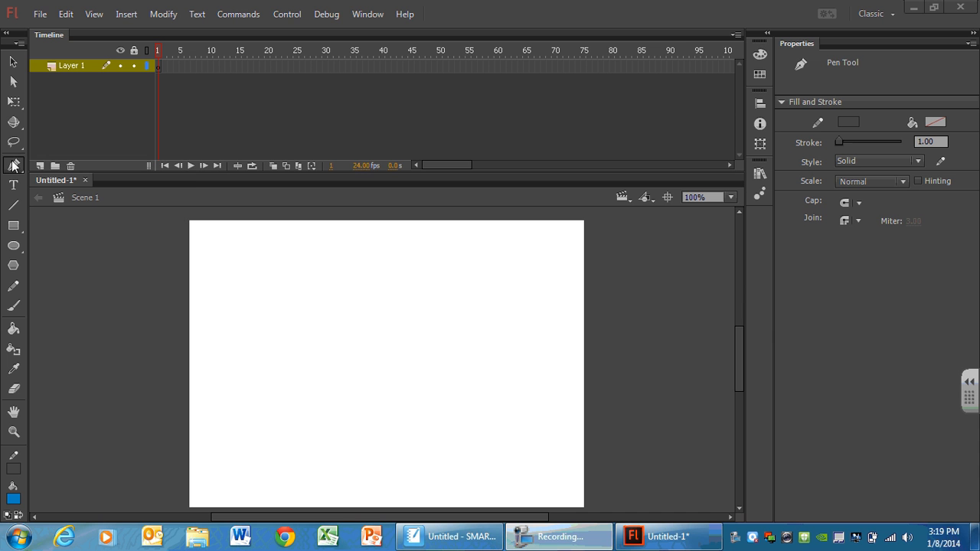
{"action": "mouse_move", "coordinate": [25, 84]}
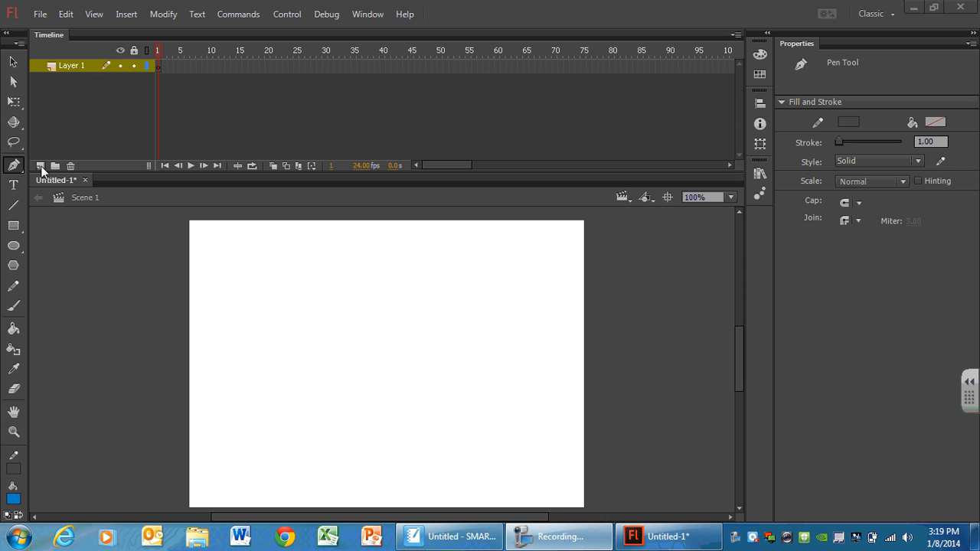
Step: Add two new timeline layers, then delete them so only Layer 1 remains
{"action": "left_click", "coordinate": [40, 165]}
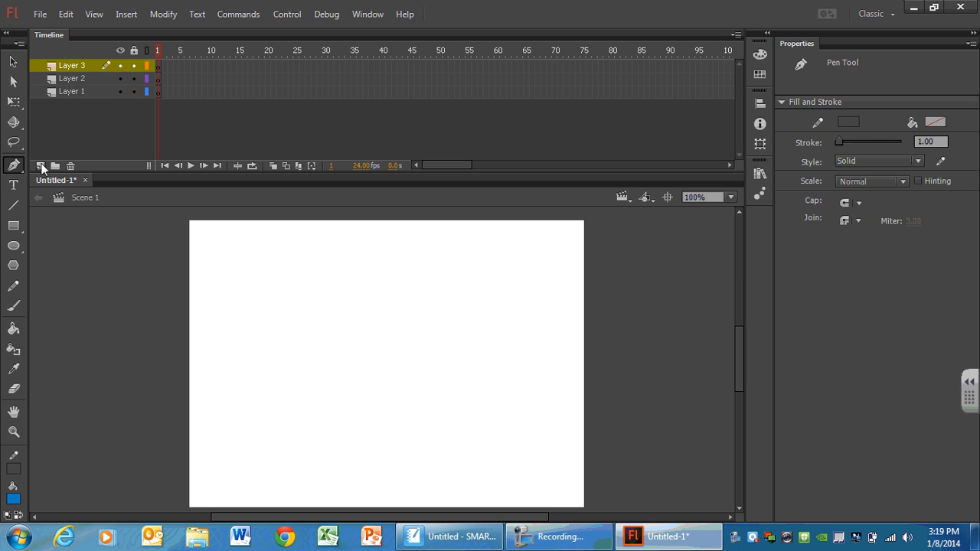
{"action": "left_click", "coordinate": [39, 166]}
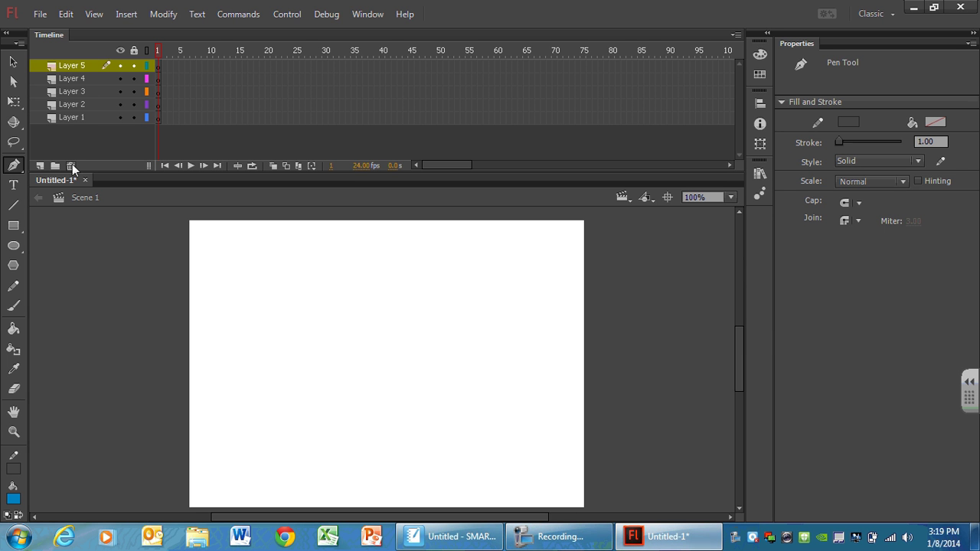
{"action": "left_click", "coordinate": [71, 166]}
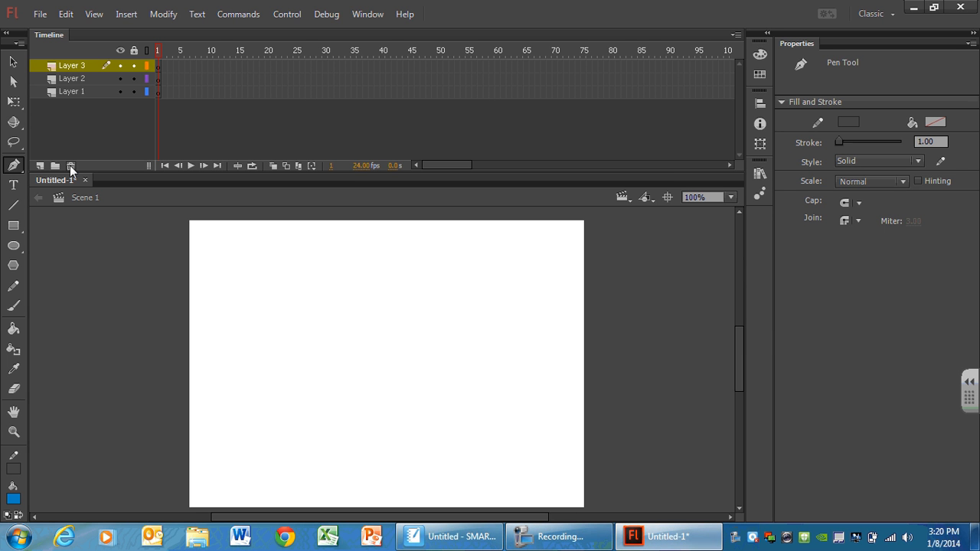
{"action": "left_click", "coordinate": [70, 165]}
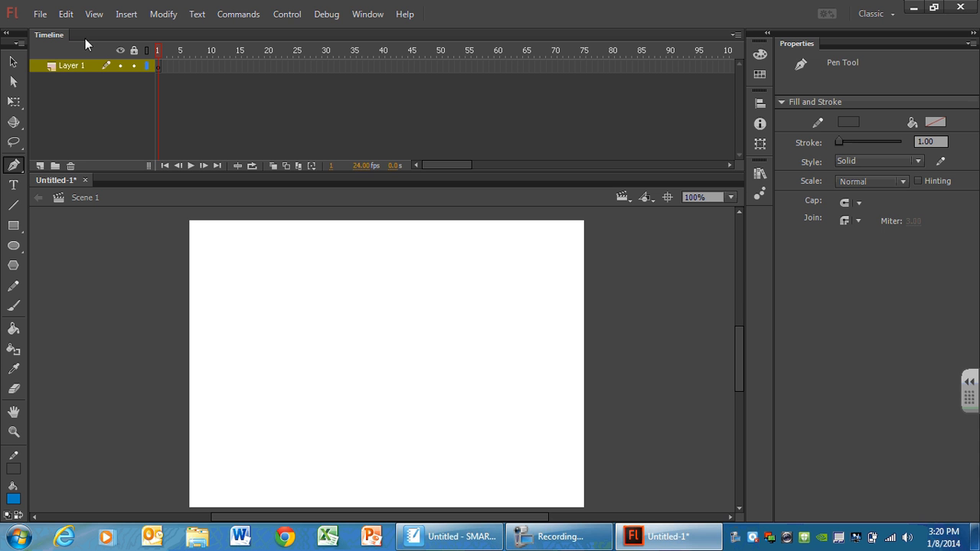
{"action": "mouse_move", "coordinate": [46, 61]}
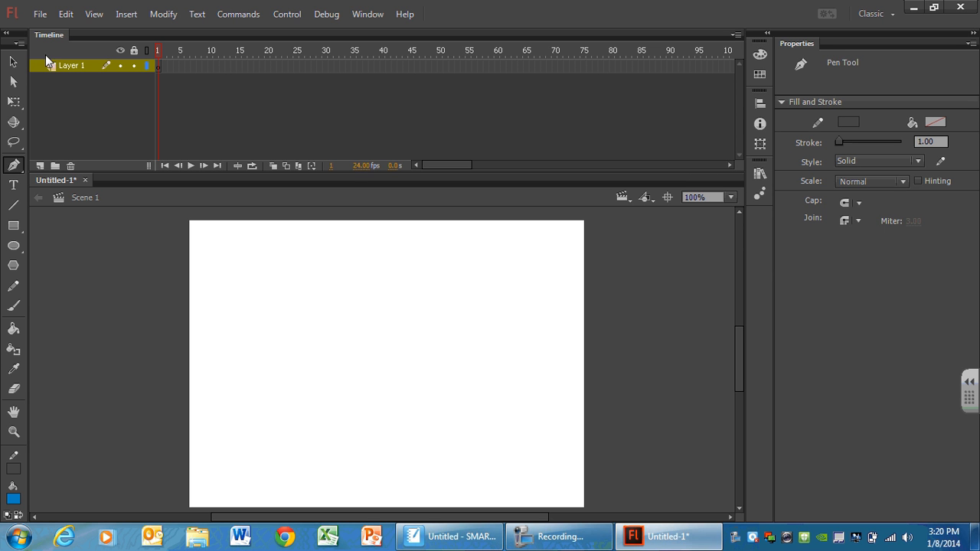
{"action": "mouse_move", "coordinate": [119, 138]}
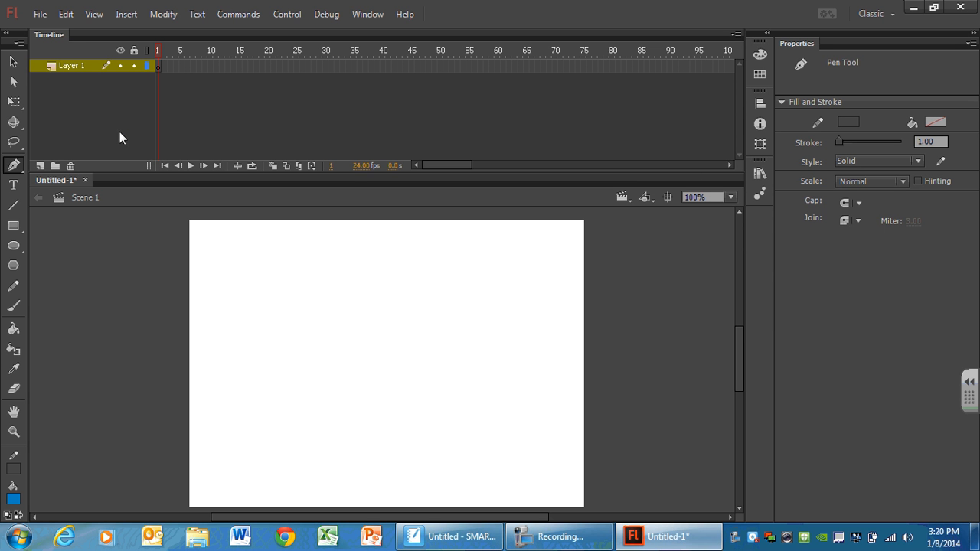
{"action": "mouse_move", "coordinate": [119, 63]}
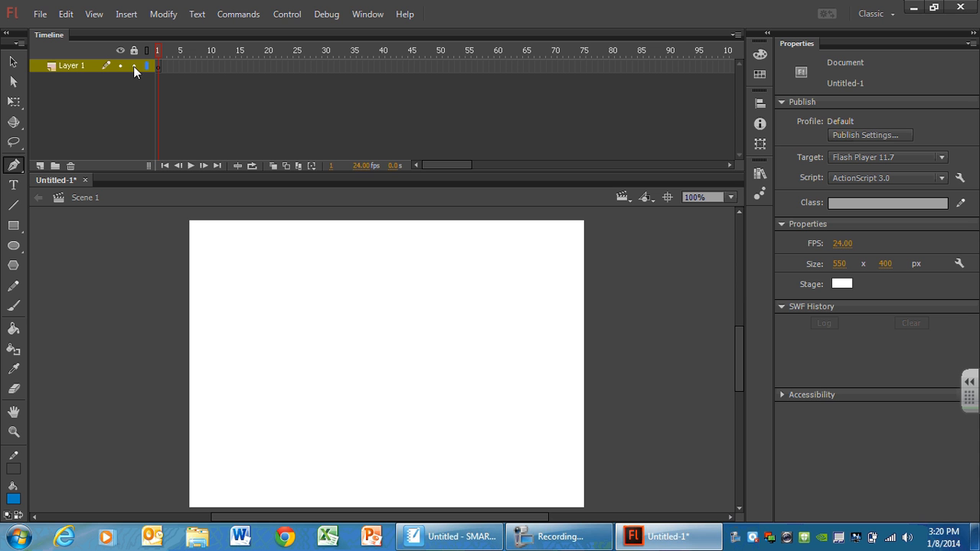
{"action": "left_click", "coordinate": [106, 64]}
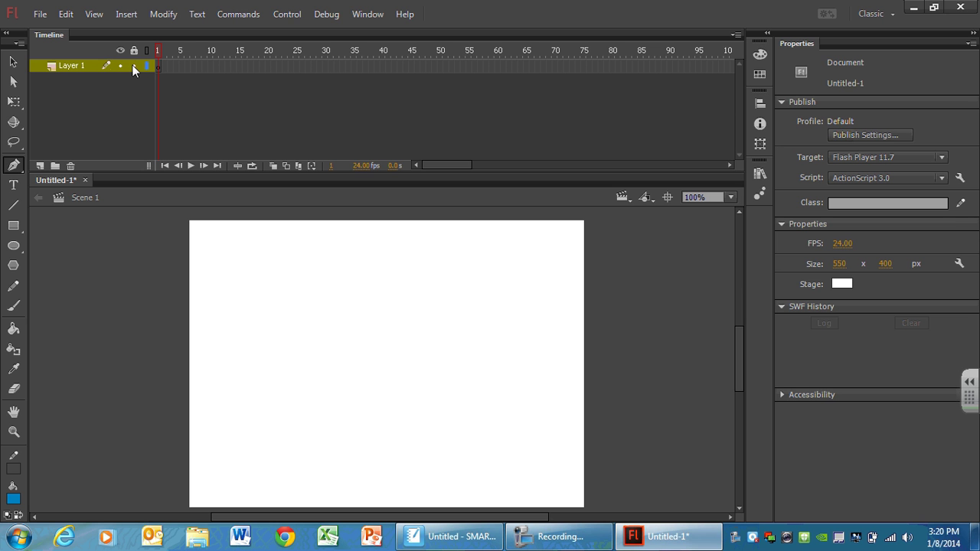
{"action": "mouse_move", "coordinate": [84, 167]}
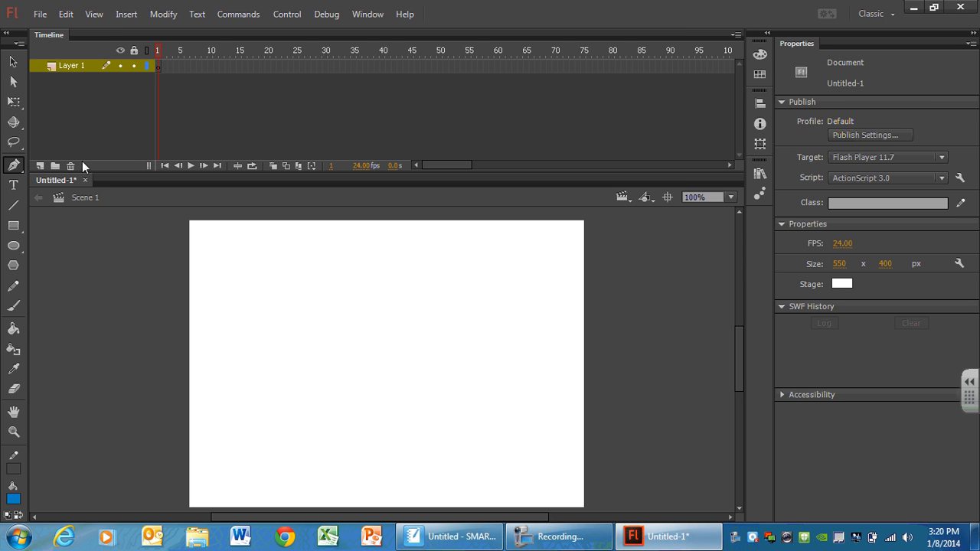
{"action": "mouse_move", "coordinate": [55, 147]}
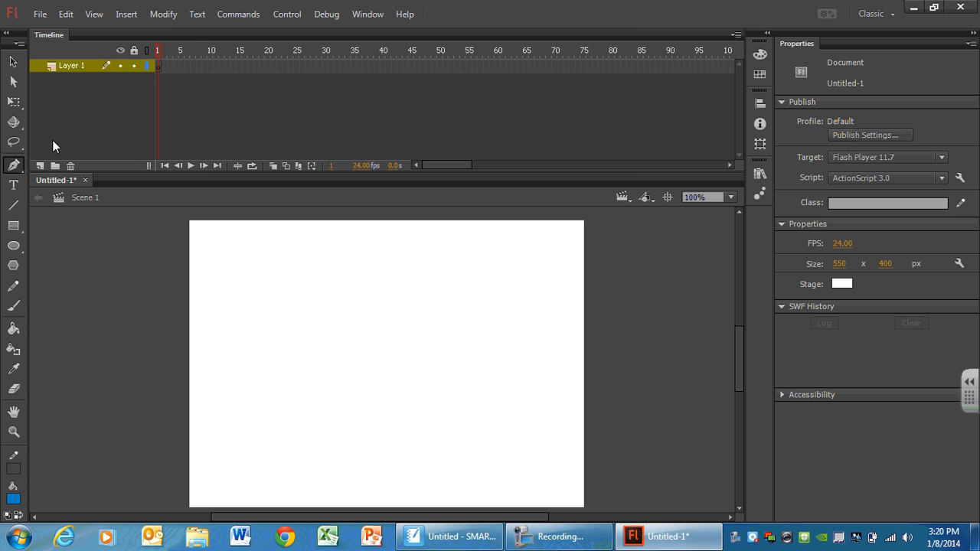
{"action": "mouse_move", "coordinate": [40, 165]}
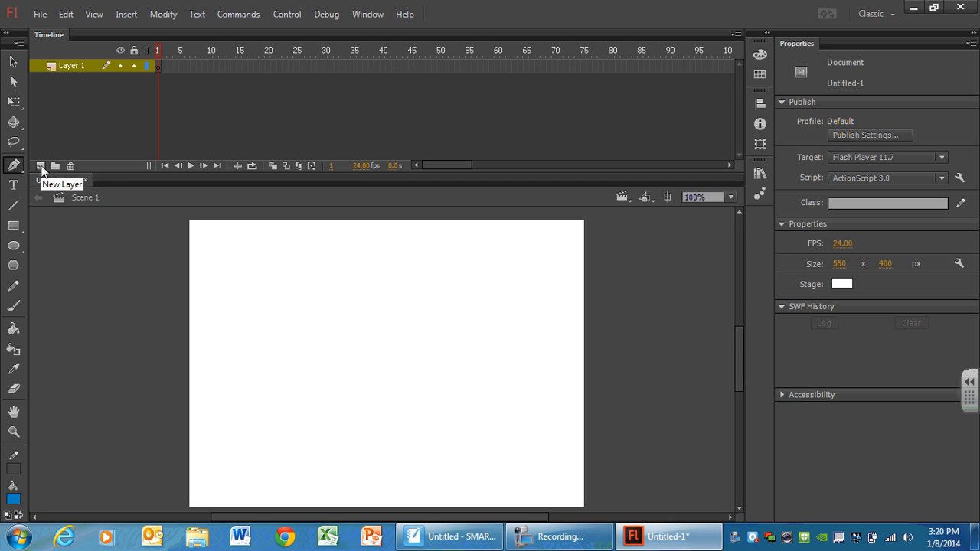
{"action": "mouse_move", "coordinate": [55, 165]}
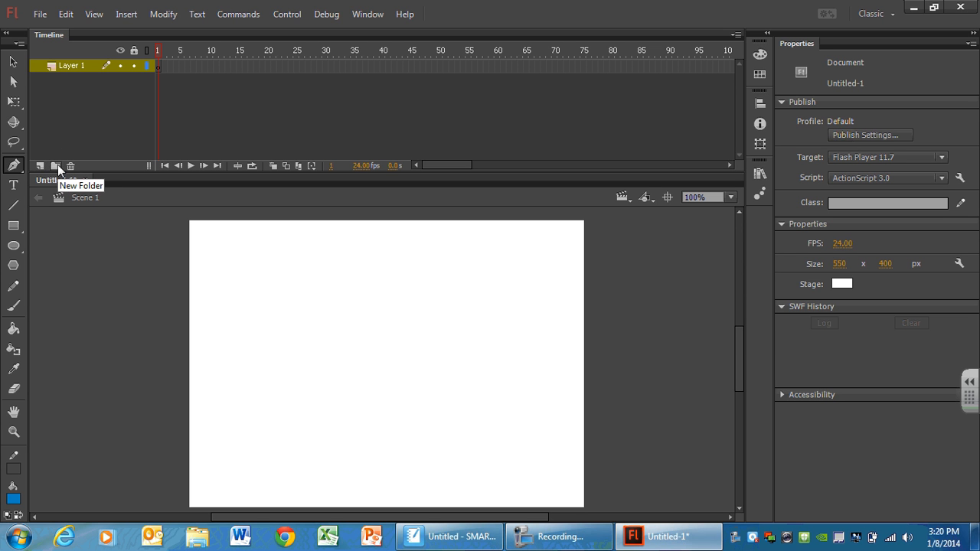
{"action": "mouse_move", "coordinate": [70, 167]}
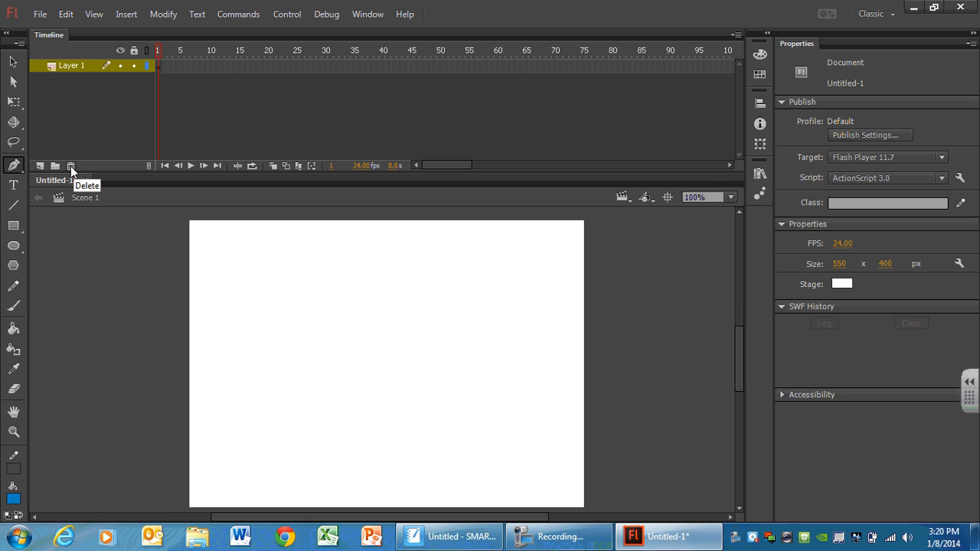
{"action": "mouse_move", "coordinate": [71, 165]}
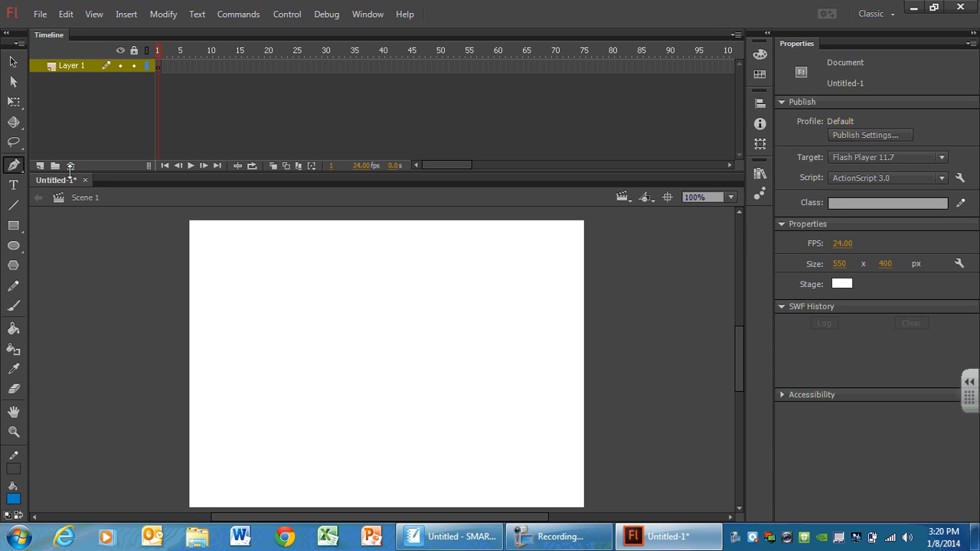
{"action": "mouse_move", "coordinate": [43, 165]}
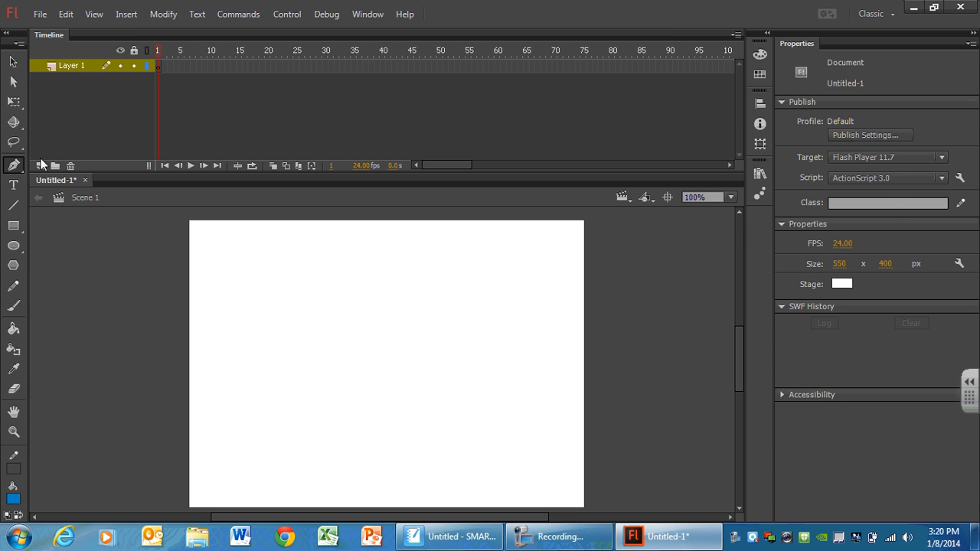
{"action": "mouse_move", "coordinate": [476, 122]}
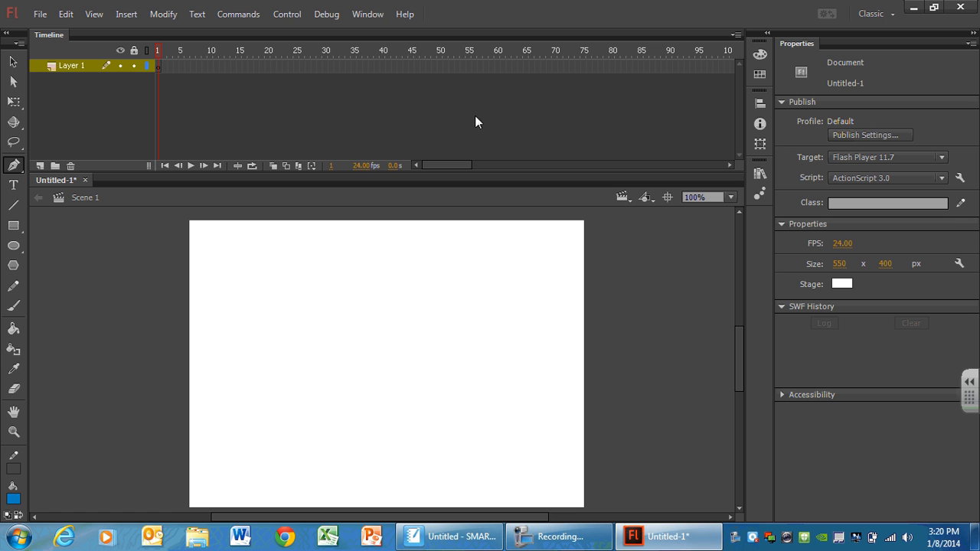
{"action": "mouse_move", "coordinate": [332, 55]}
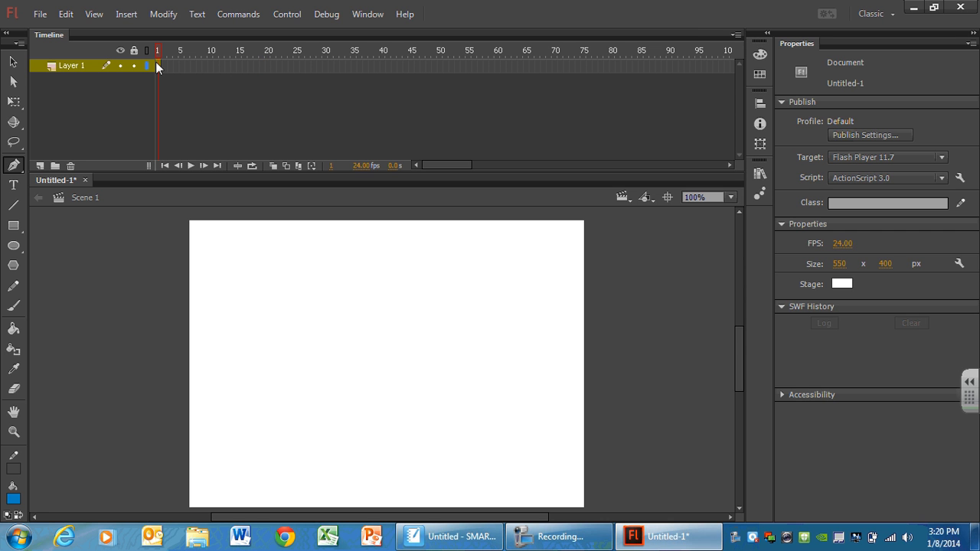
Step: Select frame 1 of Layer 1 to show its label and sound properties
{"action": "left_click", "coordinate": [158, 65]}
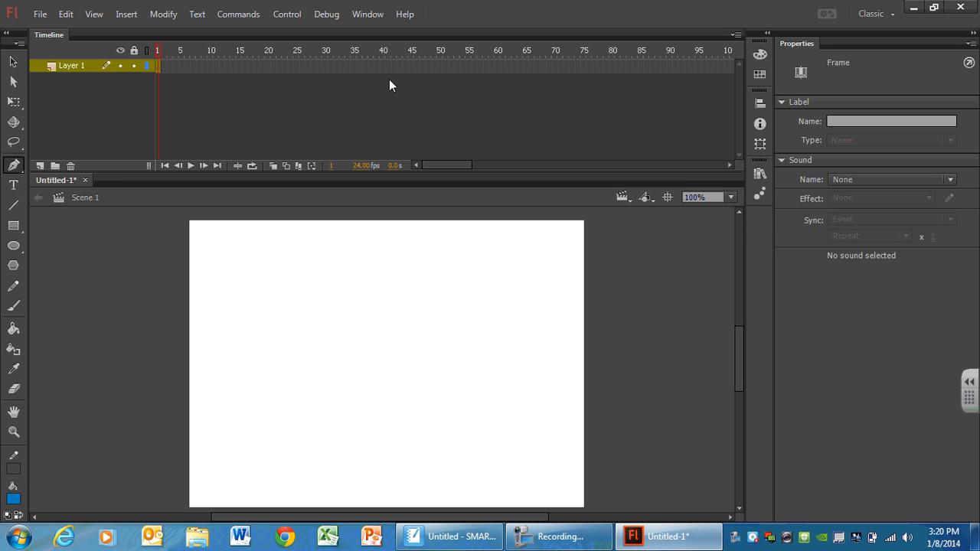
{"action": "mouse_move", "coordinate": [880, 48]}
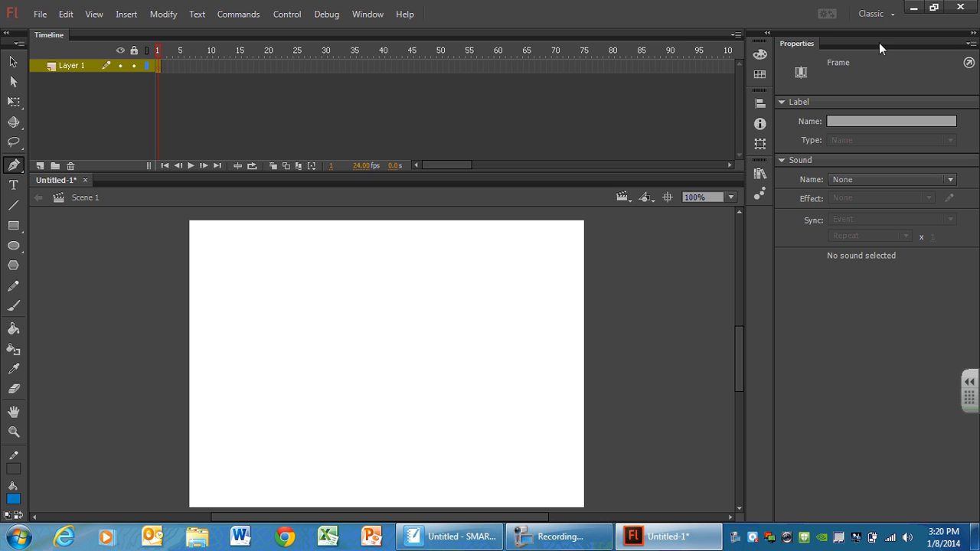
{"action": "mouse_move", "coordinate": [833, 38]}
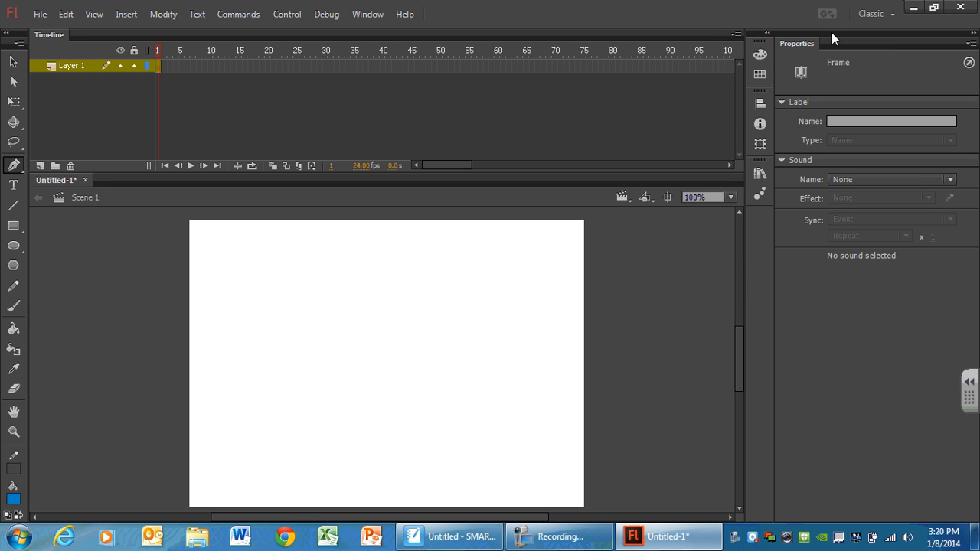
{"action": "mouse_move", "coordinate": [791, 122]}
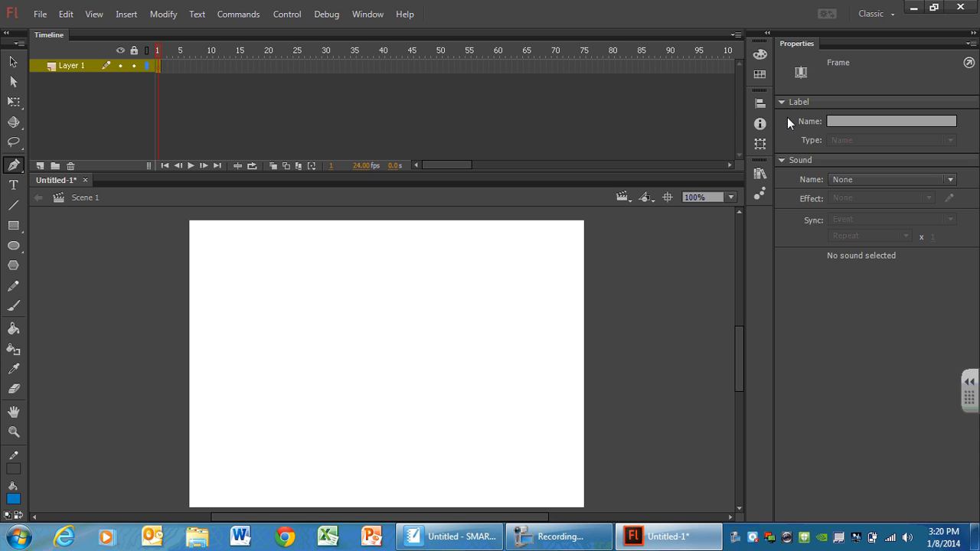
{"action": "mouse_move", "coordinate": [480, 233]}
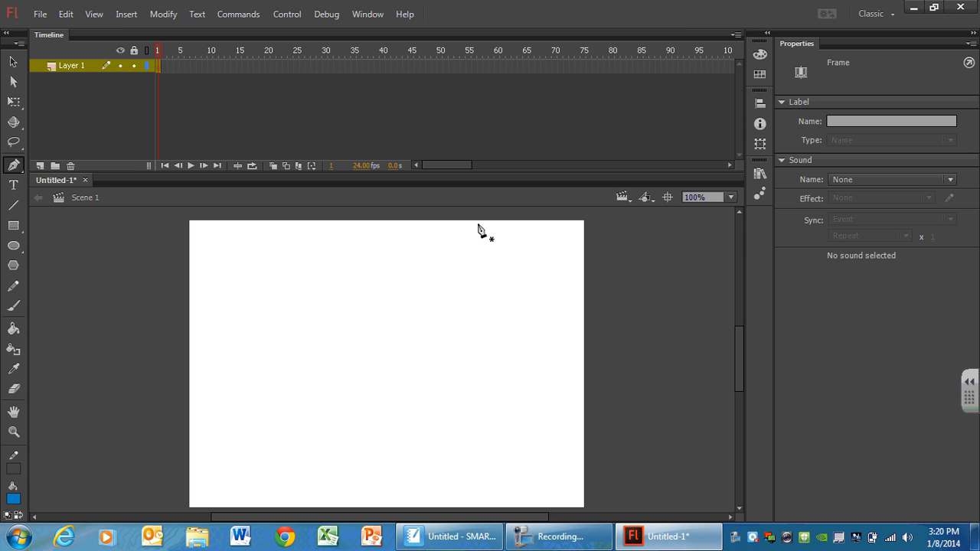
{"action": "mouse_move", "coordinate": [796, 132]}
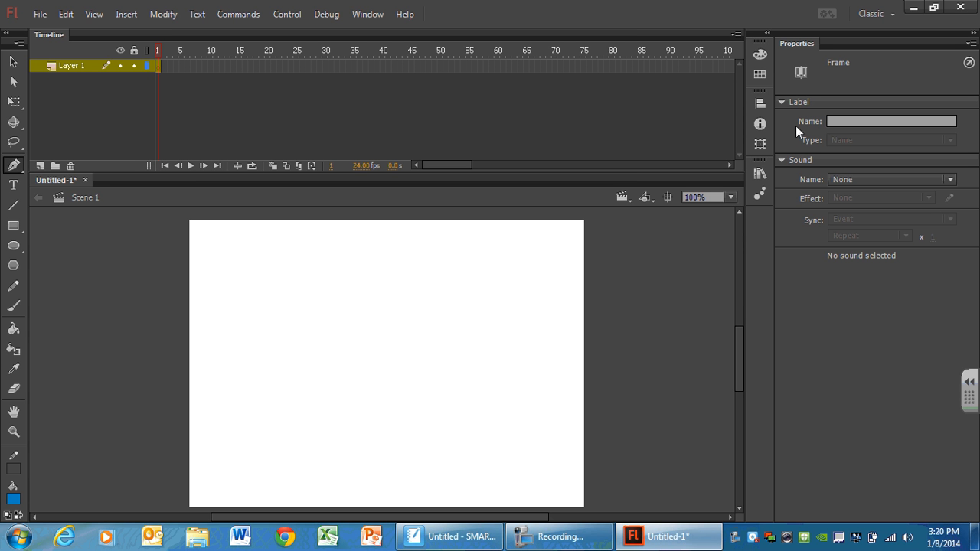
{"action": "mouse_move", "coordinate": [3, 84]}
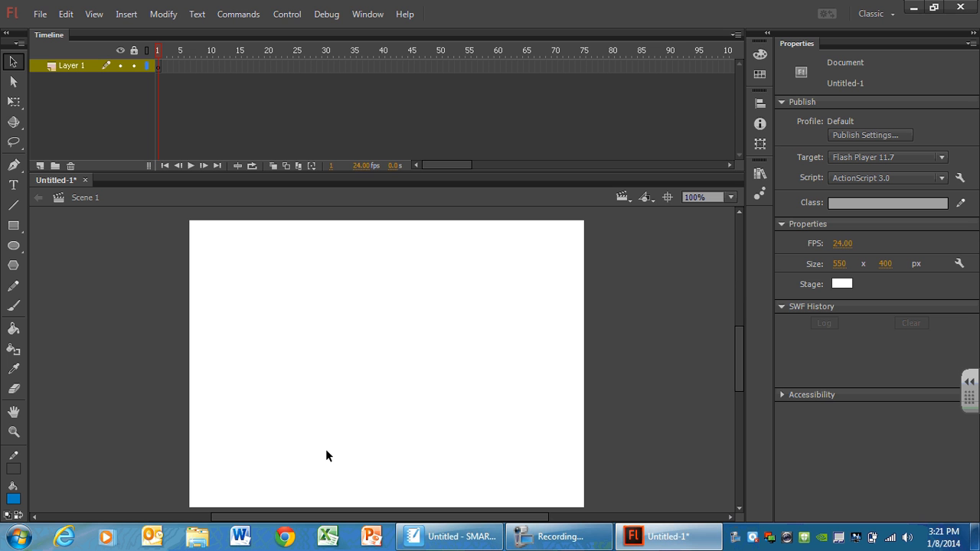
{"action": "mouse_move", "coordinate": [375, 280]}
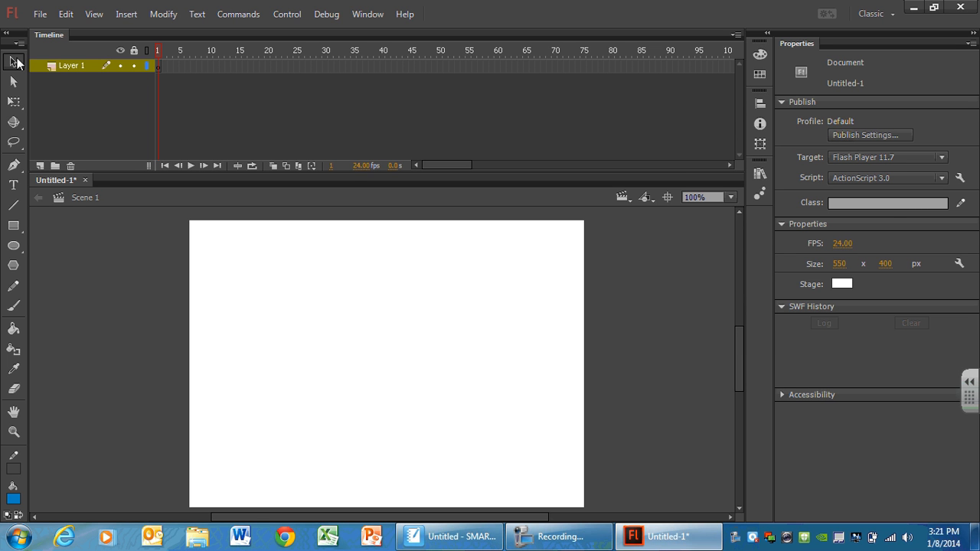
{"action": "mouse_move", "coordinate": [13, 62]}
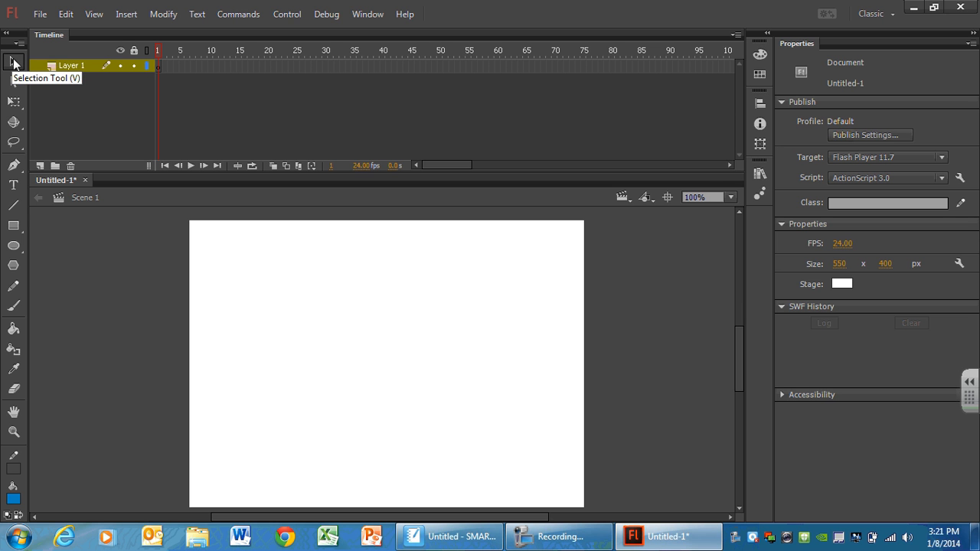
{"action": "mouse_move", "coordinate": [836, 67]}
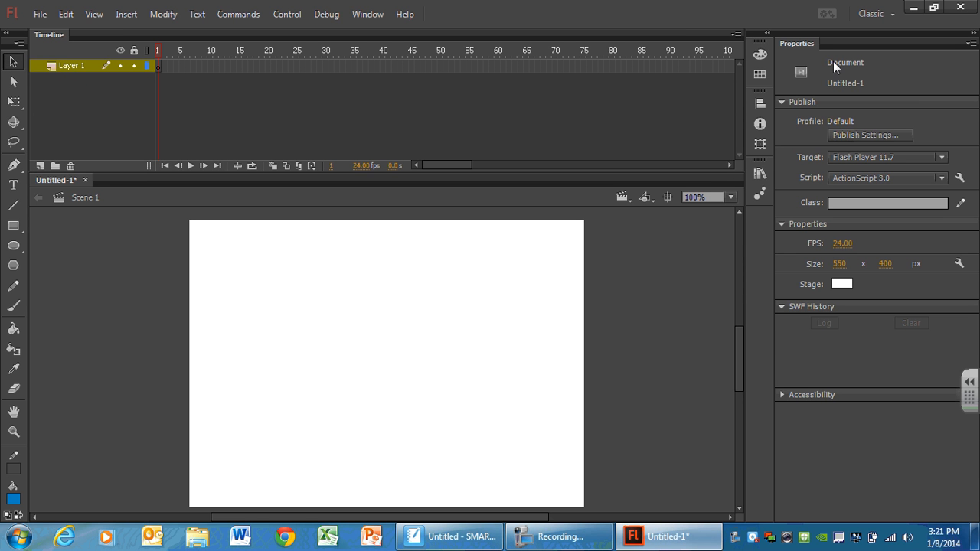
{"action": "mouse_move", "coordinate": [836, 115]}
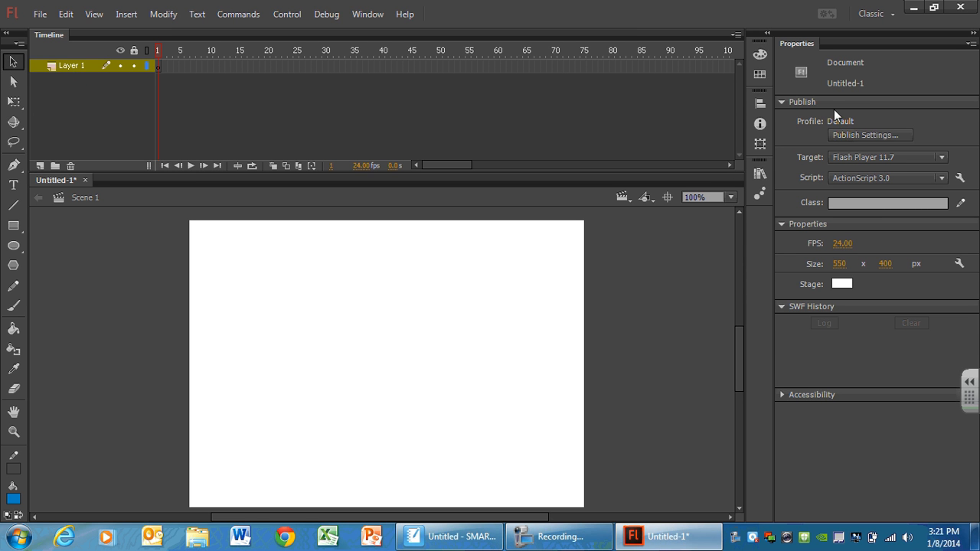
{"action": "mouse_move", "coordinate": [858, 300]}
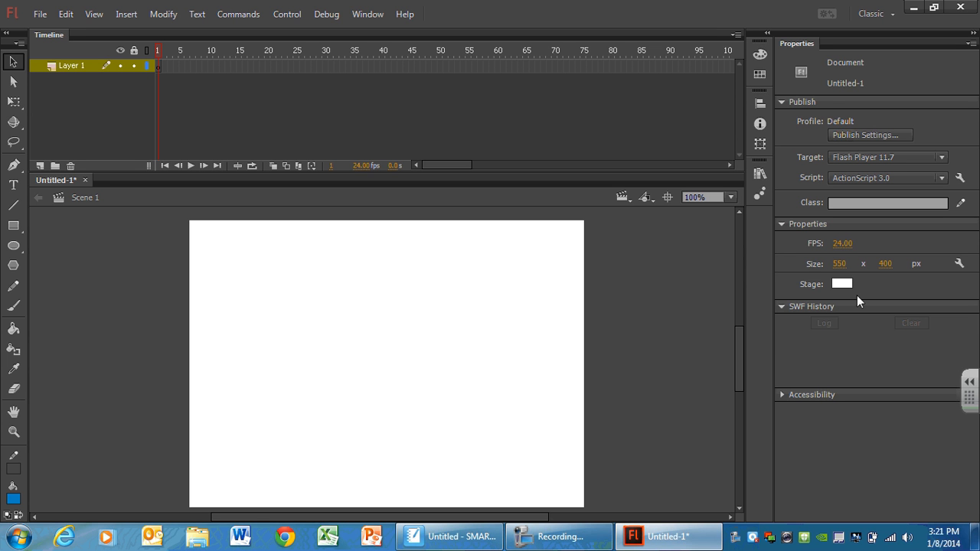
{"action": "mouse_move", "coordinate": [870, 88]}
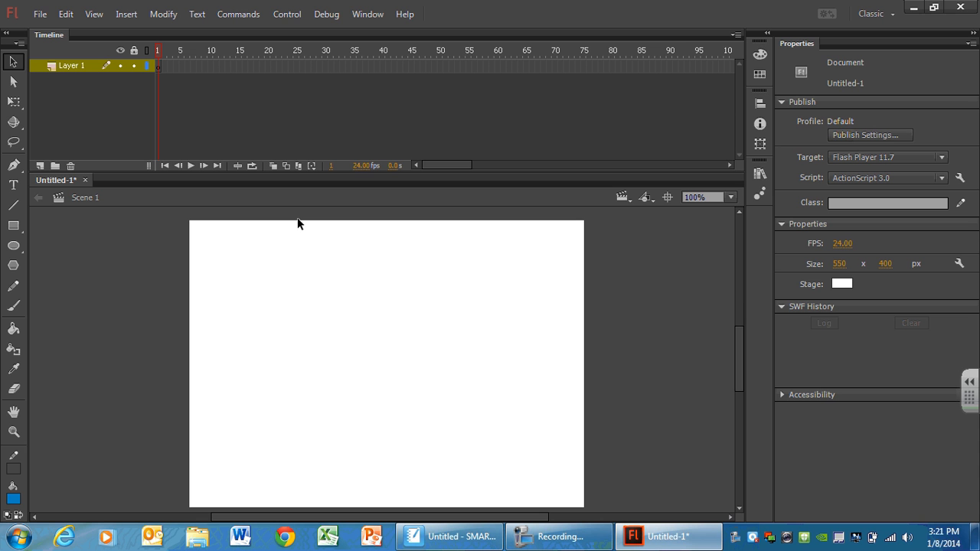
{"action": "mouse_move", "coordinate": [826, 86]}
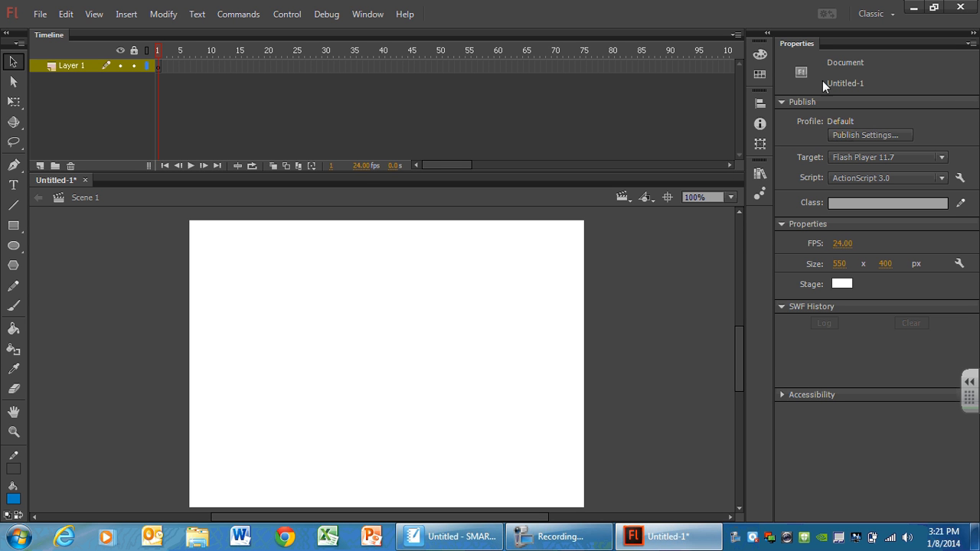
{"action": "mouse_move", "coordinate": [932, 92]}
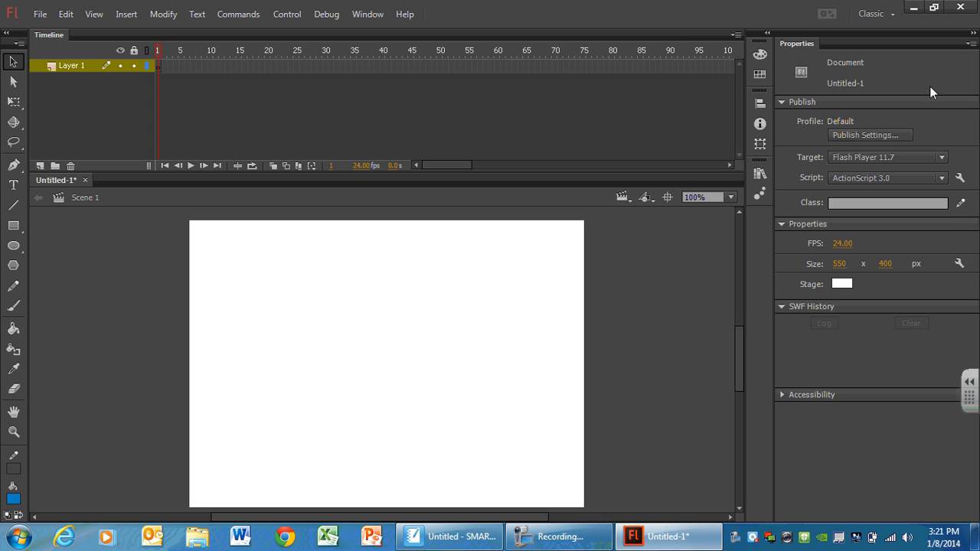
{"action": "mouse_move", "coordinate": [833, 113]}
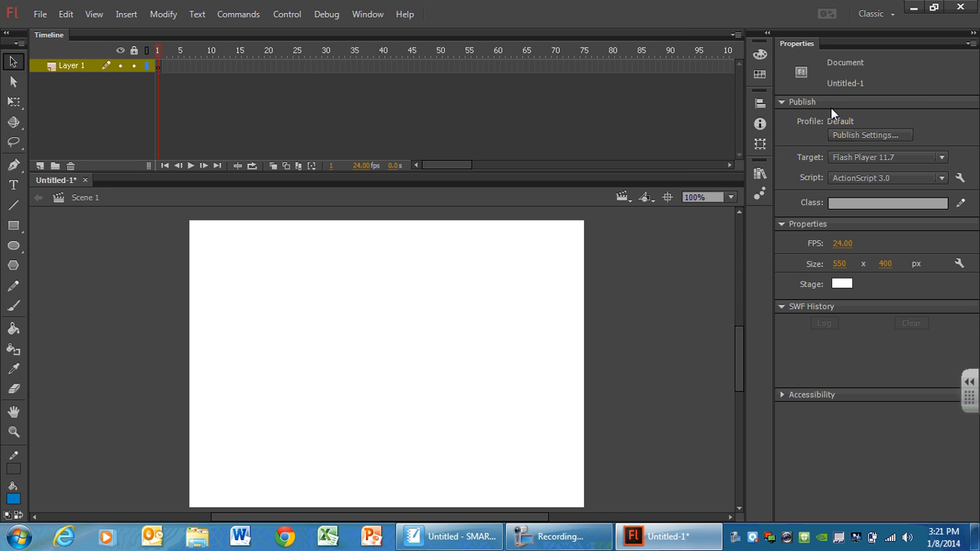
{"action": "mouse_move", "coordinate": [805, 294]}
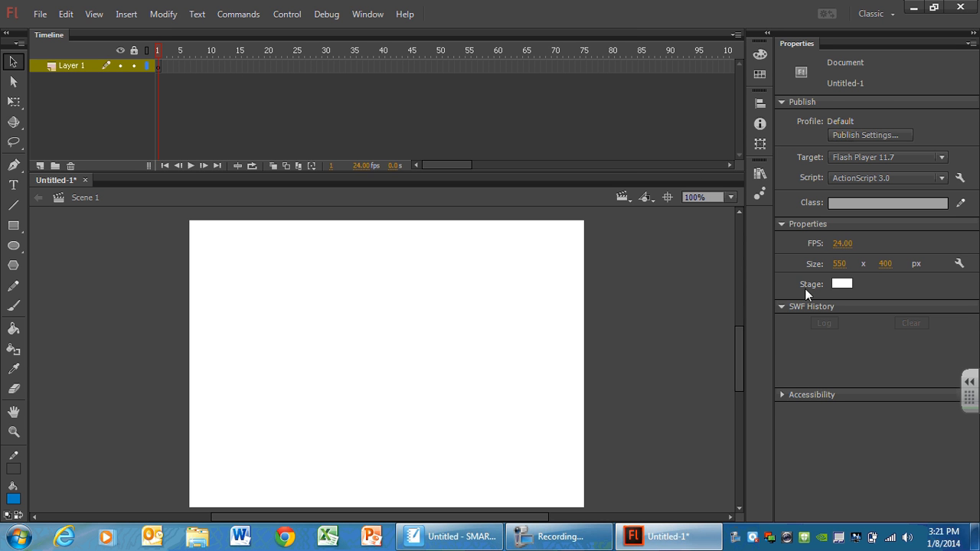
{"action": "mouse_move", "coordinate": [906, 254]}
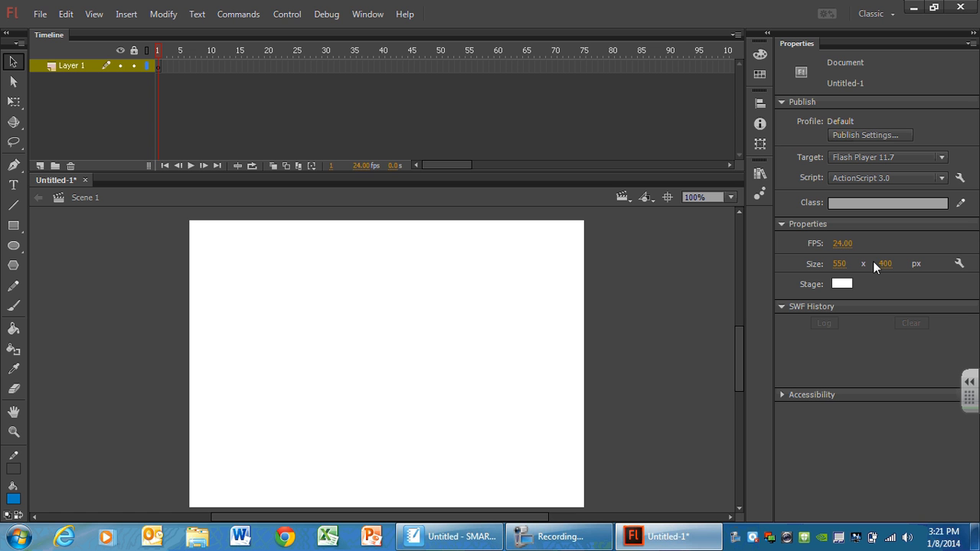
{"action": "mouse_move", "coordinate": [848, 268]}
{"action": "type", "text": "800"}
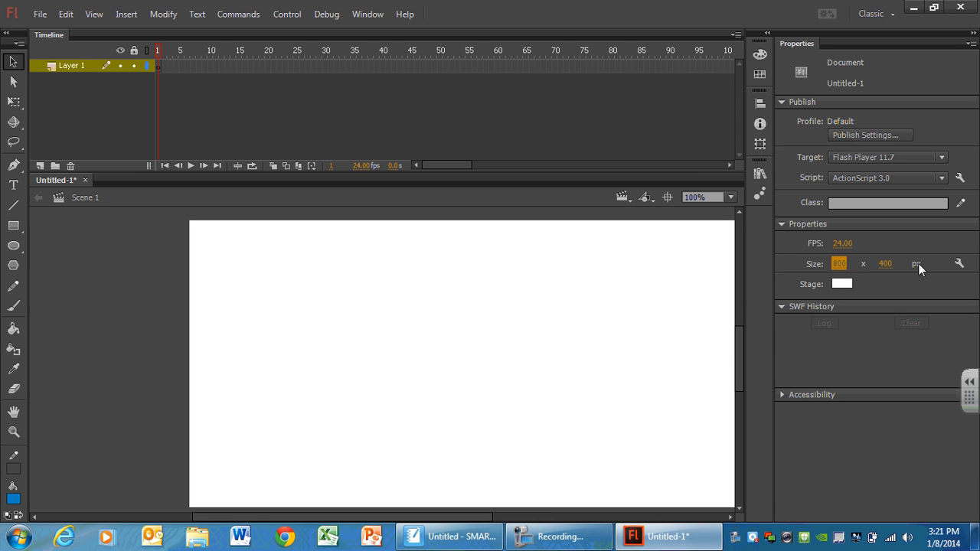
{"action": "mouse_move", "coordinate": [778, 297]}
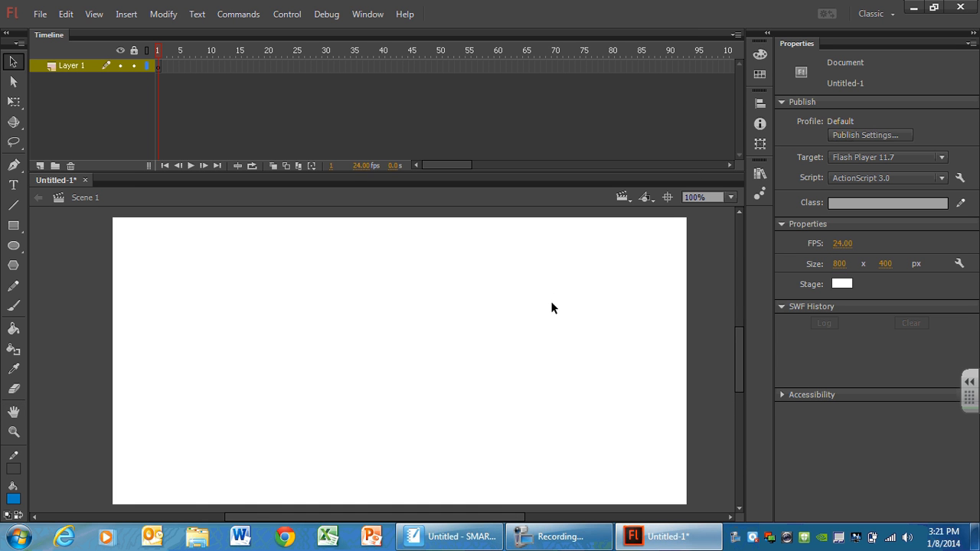
{"action": "mouse_move", "coordinate": [870, 265]}
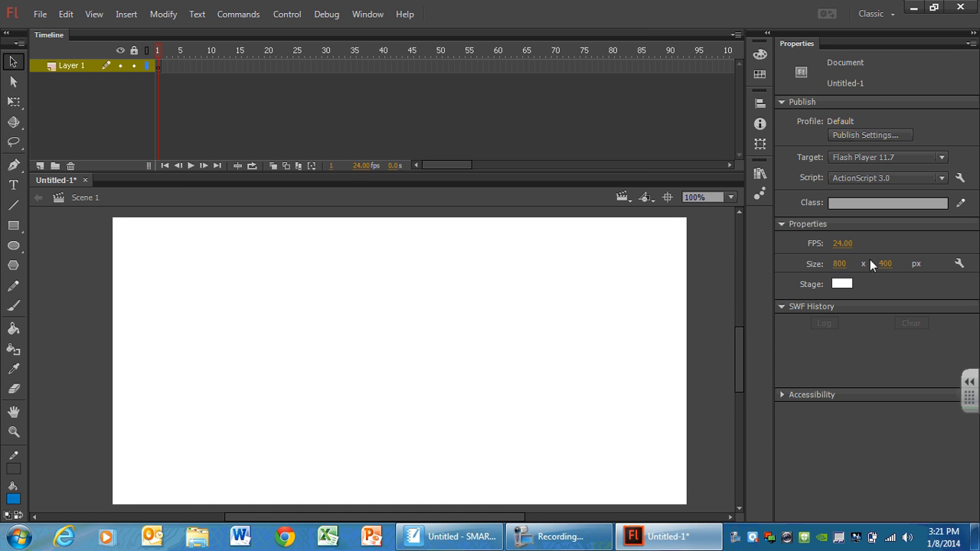
{"action": "mouse_move", "coordinate": [870, 290]}
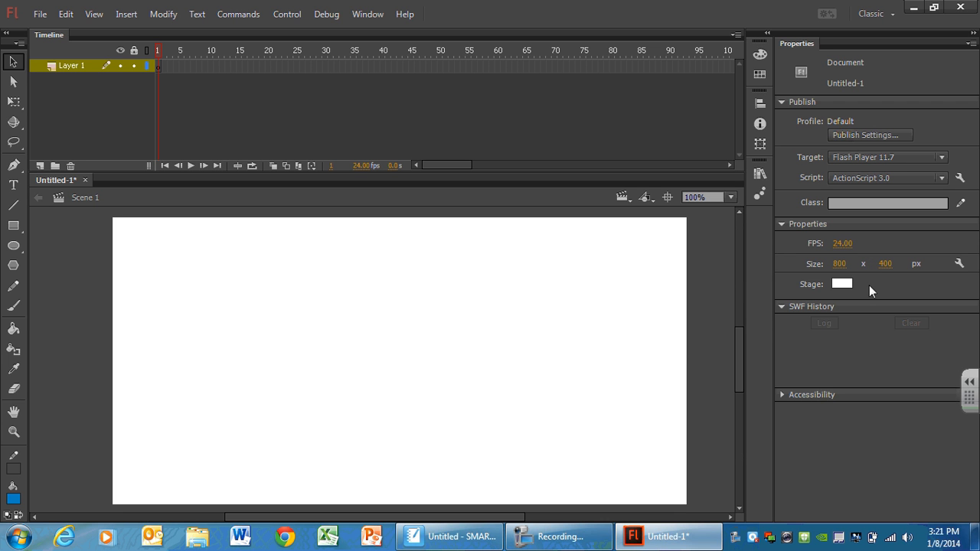
{"action": "left_click", "coordinate": [842, 283]}
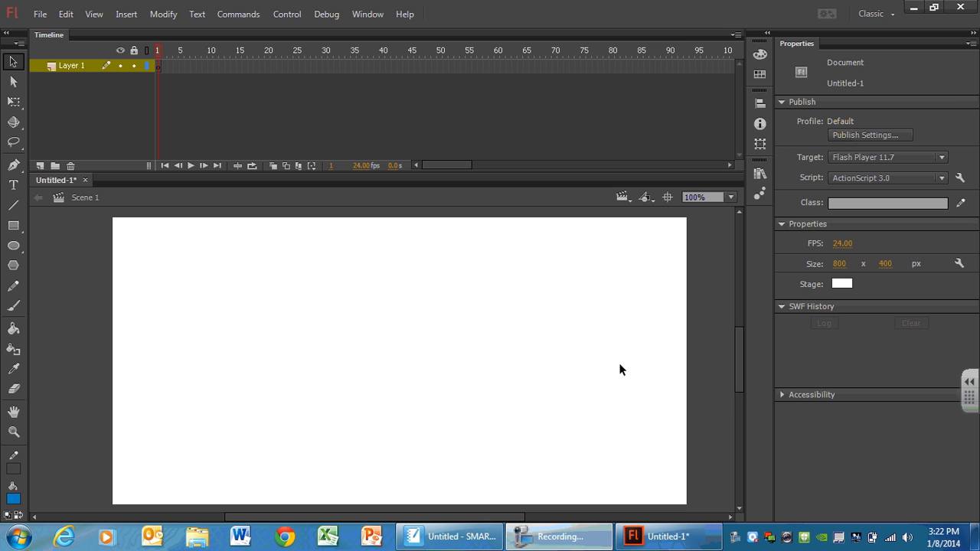
{"action": "mouse_move", "coordinate": [870, 291]}
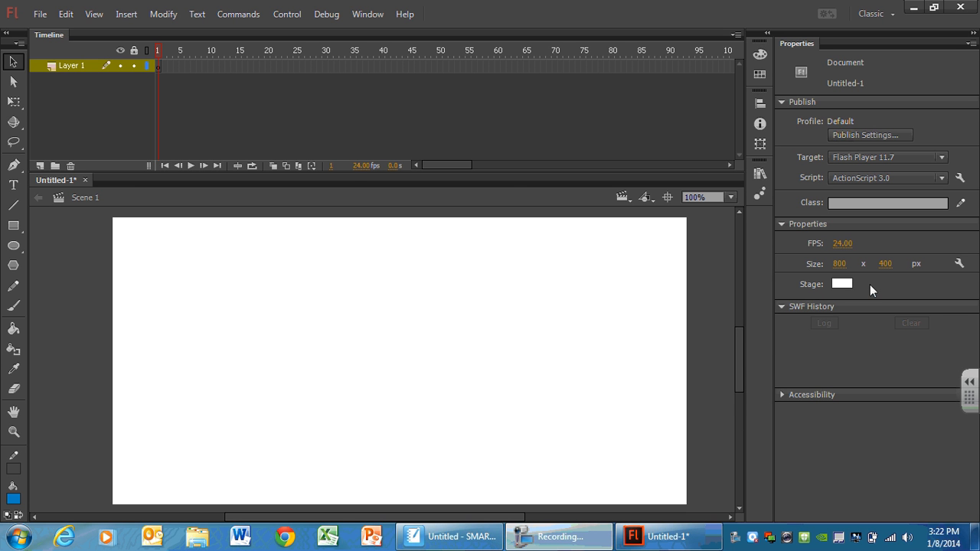
{"action": "mouse_move", "coordinate": [513, 189]}
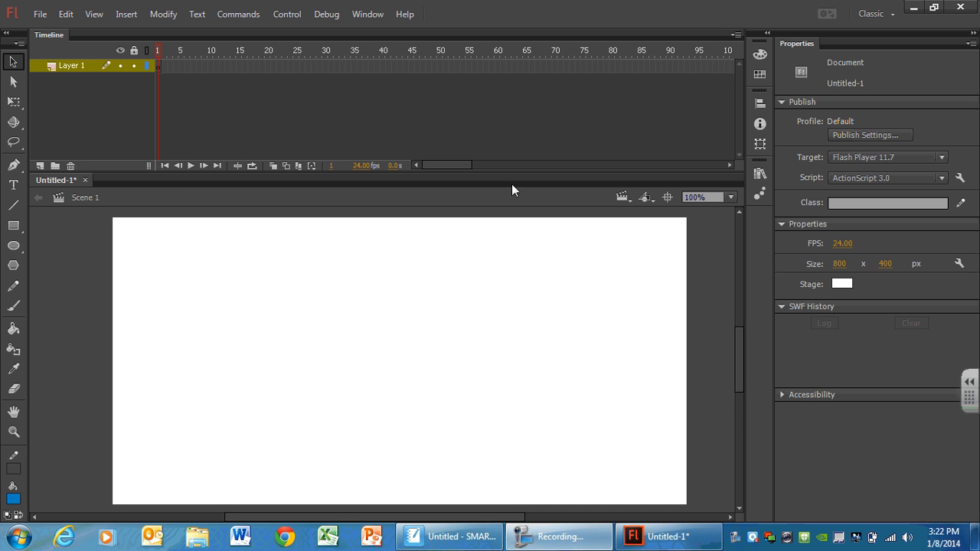
{"action": "mouse_move", "coordinate": [536, 380]}
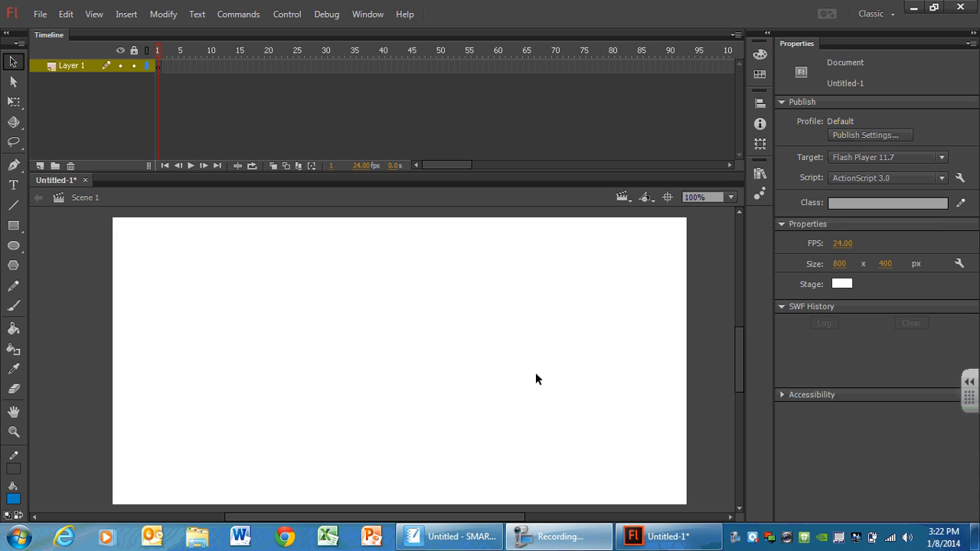
{"action": "mouse_move", "coordinate": [490, 341]}
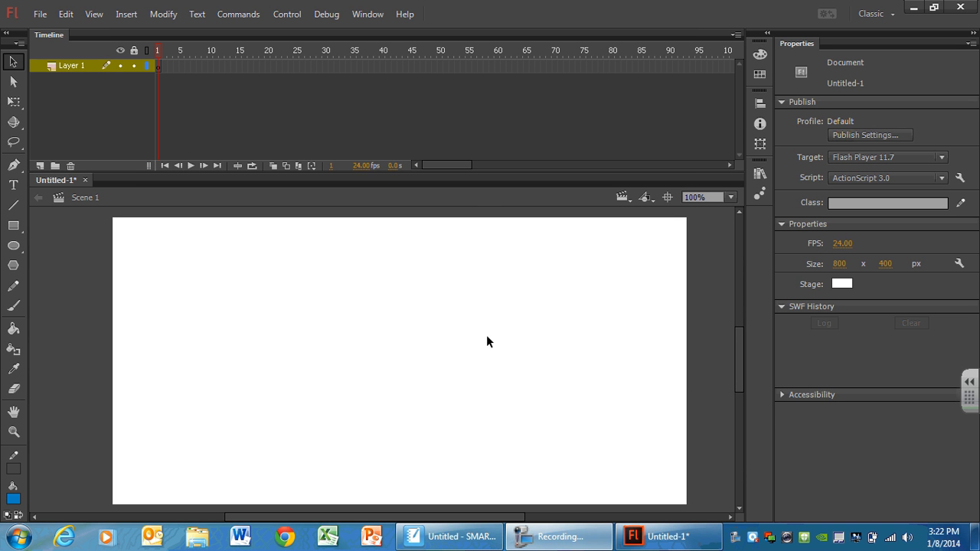
{"action": "mouse_move", "coordinate": [323, 488]}
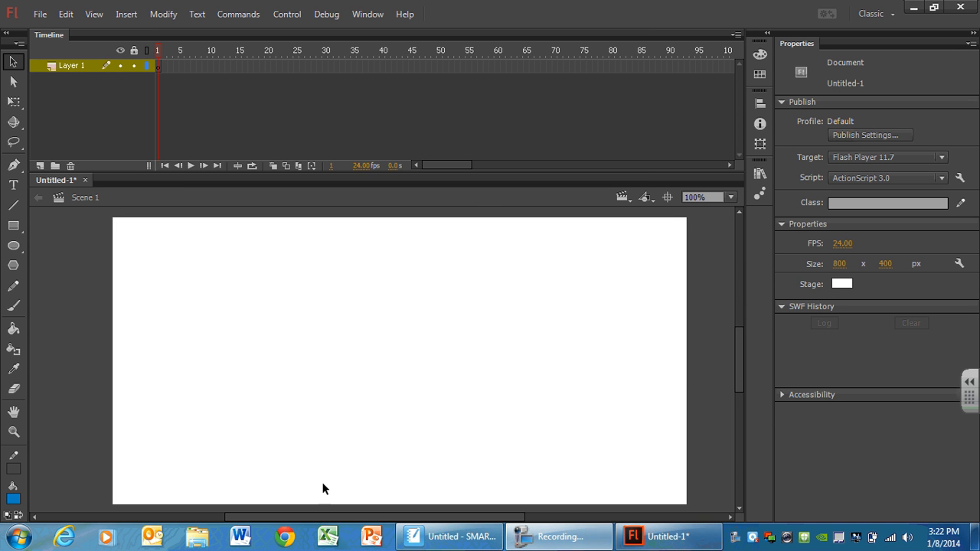
{"action": "mouse_move", "coordinate": [757, 361]}
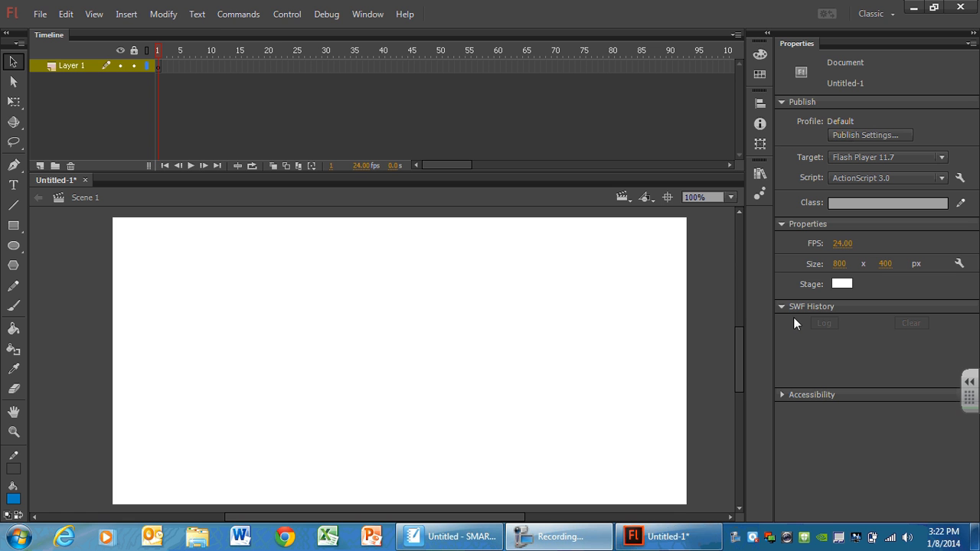
{"action": "mouse_move", "coordinate": [40, 13]}
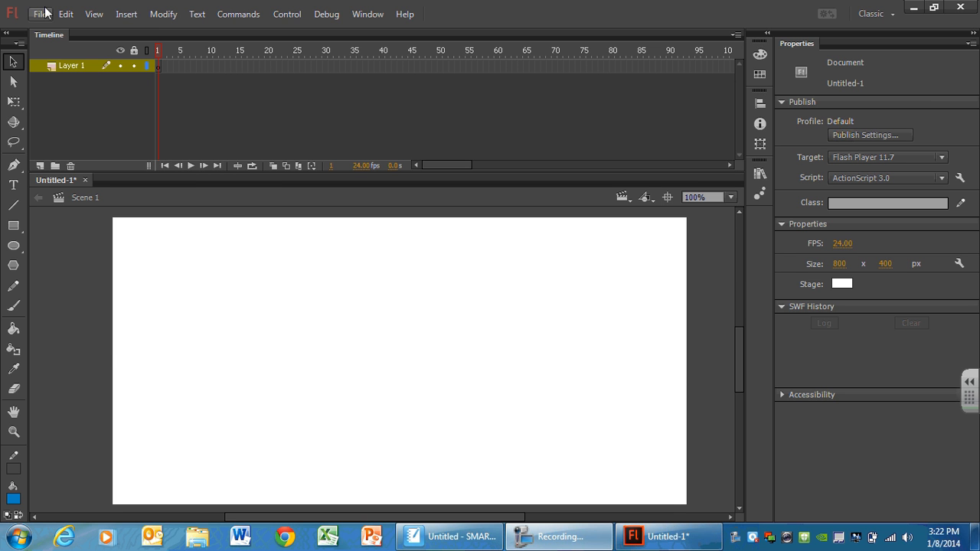
Step: Bring up the File menu commands ahead of saving
{"action": "left_click", "coordinate": [40, 14]}
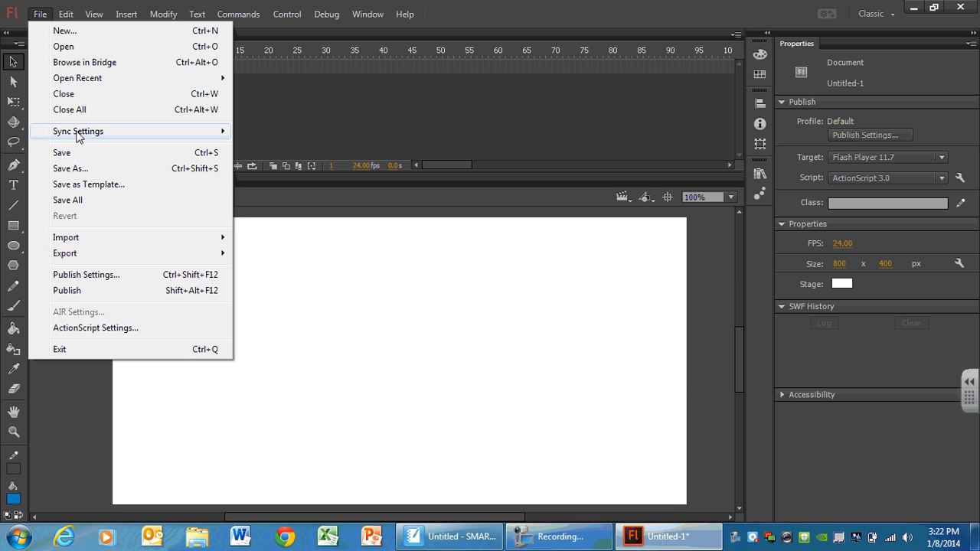
{"action": "mouse_move", "coordinate": [71, 174]}
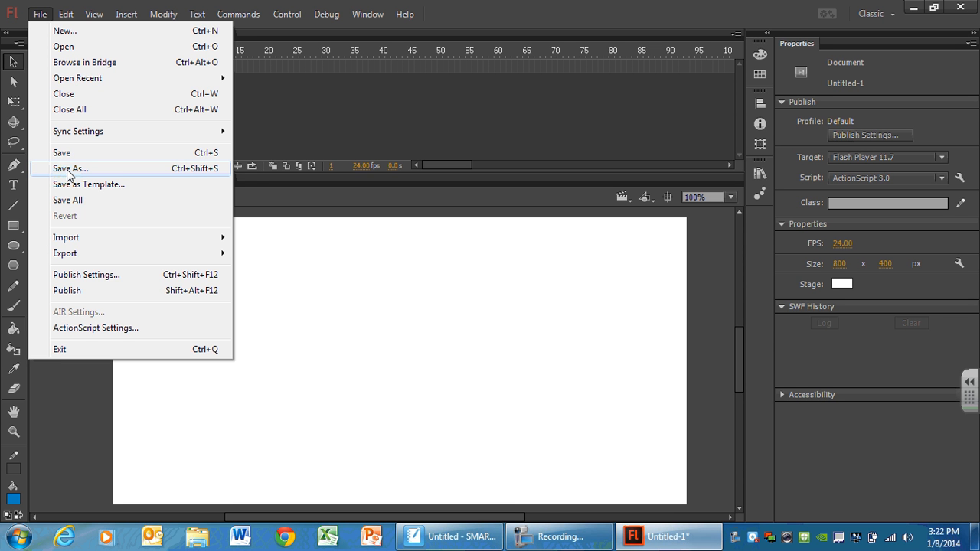
{"action": "mouse_move", "coordinate": [61, 153]}
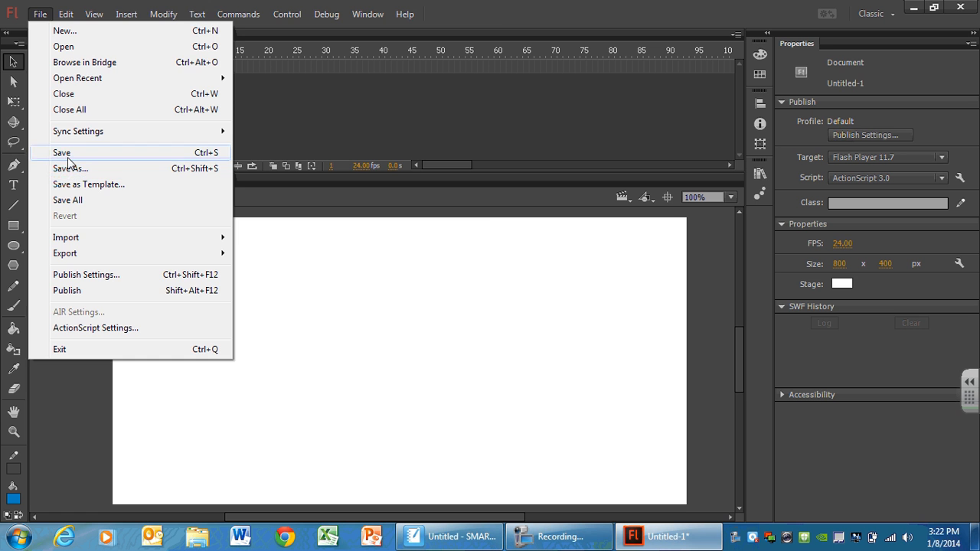
Step: Save the document to the Desktop under the name rocketship.fla via Save As
{"action": "left_click", "coordinate": [70, 167]}
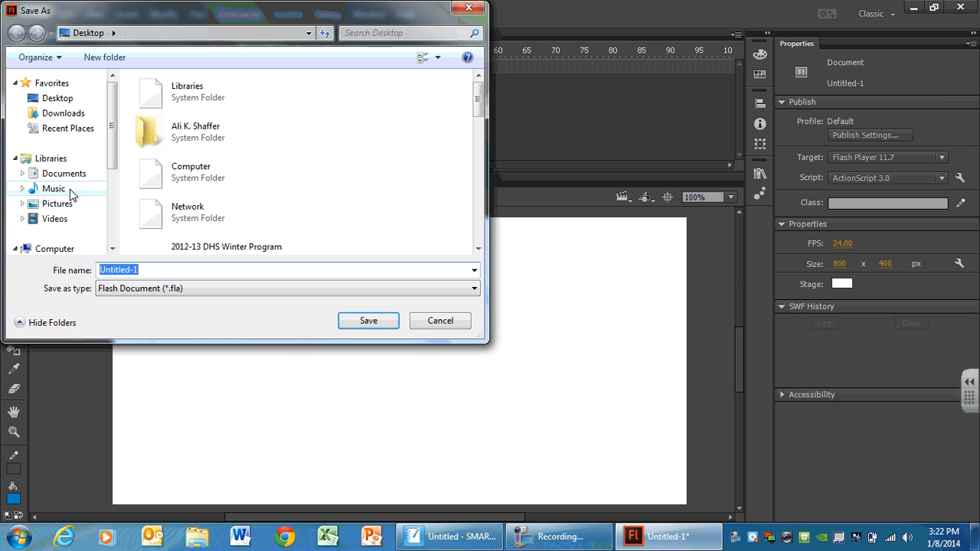
{"action": "left_click", "coordinate": [58, 98]}
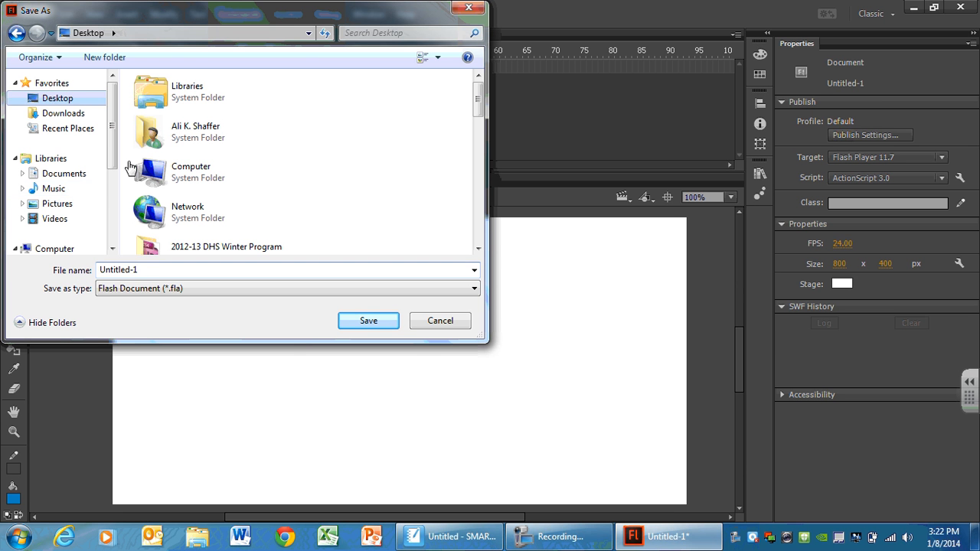
{"action": "triple_click", "coordinate": [288, 269]}
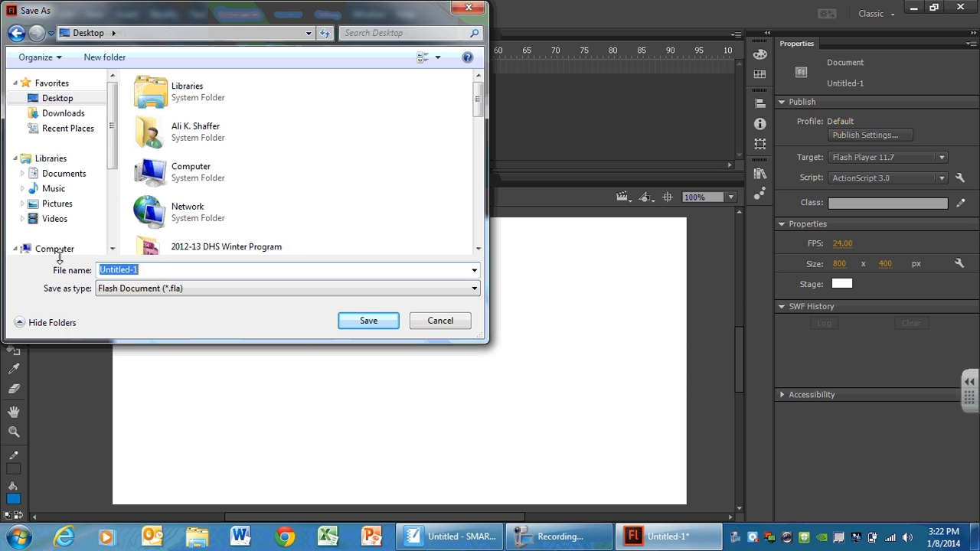
{"action": "type", "text": "roc"}
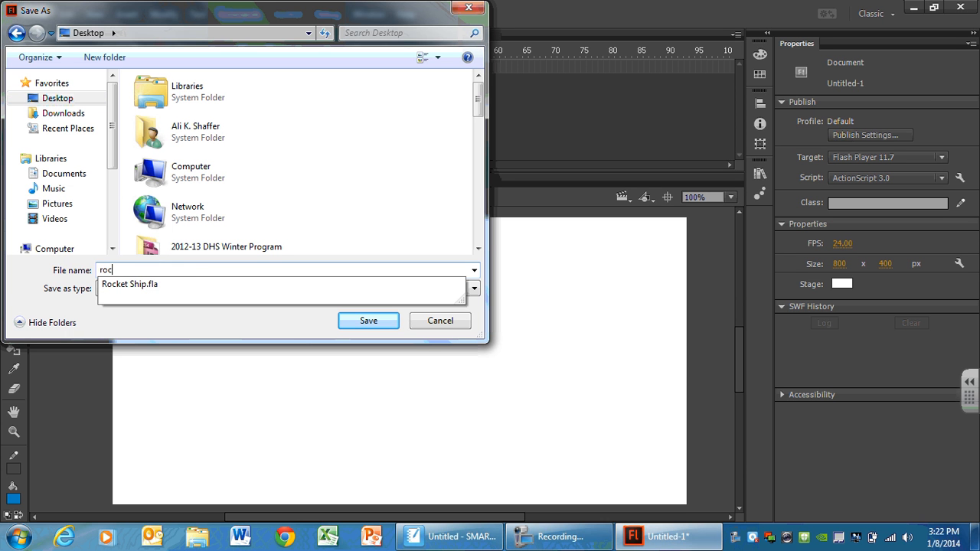
{"action": "type", "text": "ketship"}
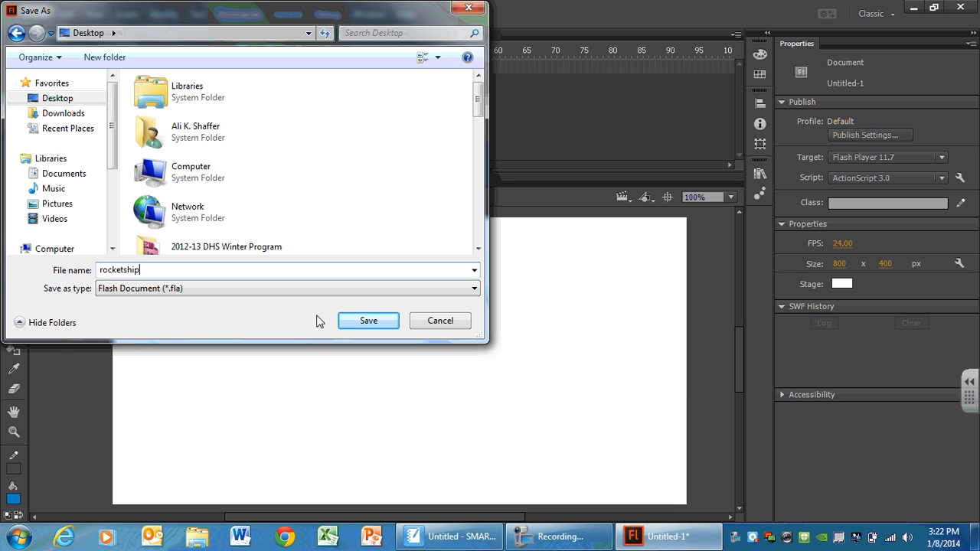
{"action": "left_click", "coordinate": [367, 320]}
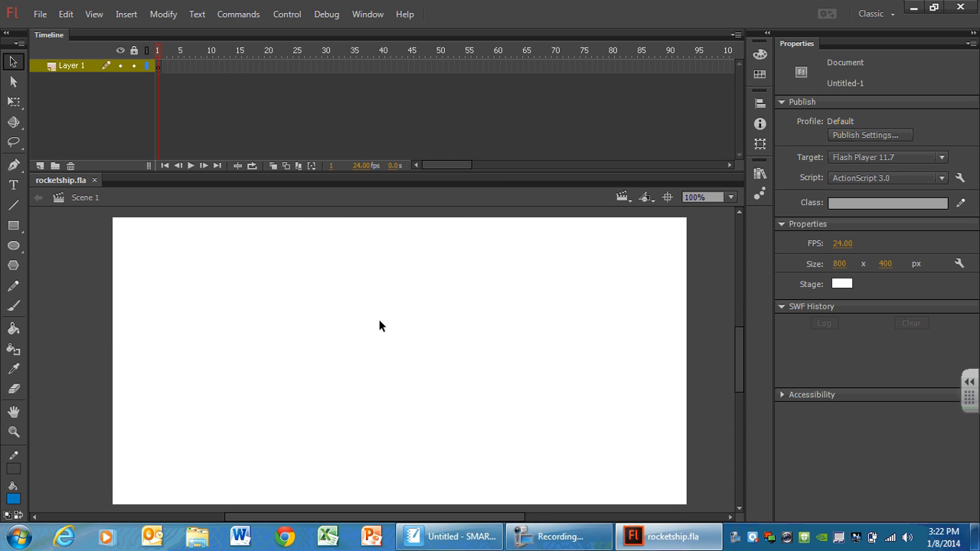
{"action": "mouse_move", "coordinate": [37, 181]}
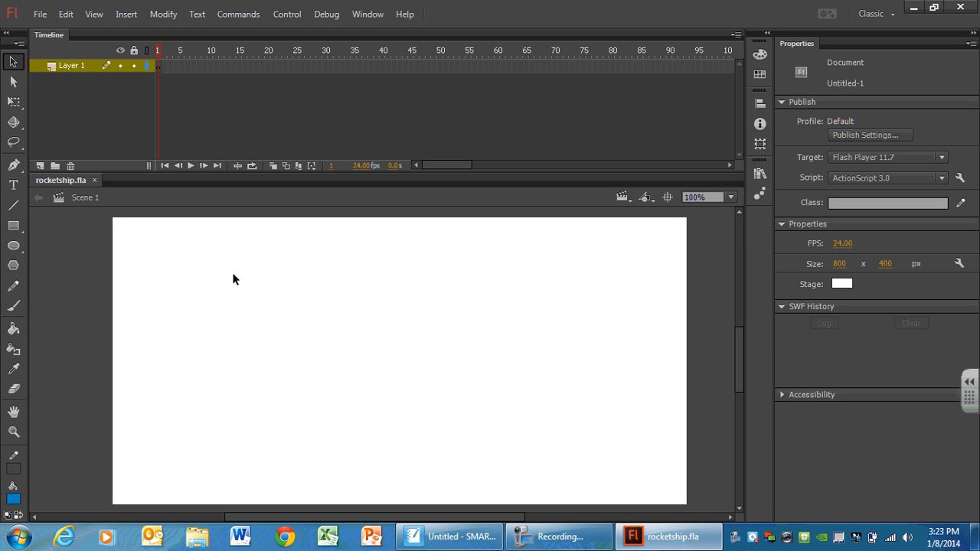
{"action": "mouse_move", "coordinate": [275, 263]}
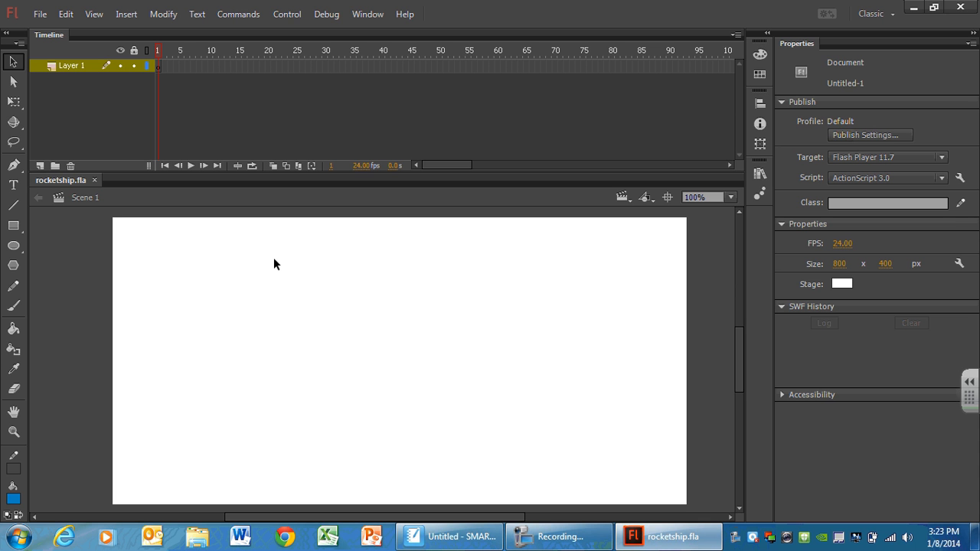
{"action": "mouse_move", "coordinate": [282, 268]}
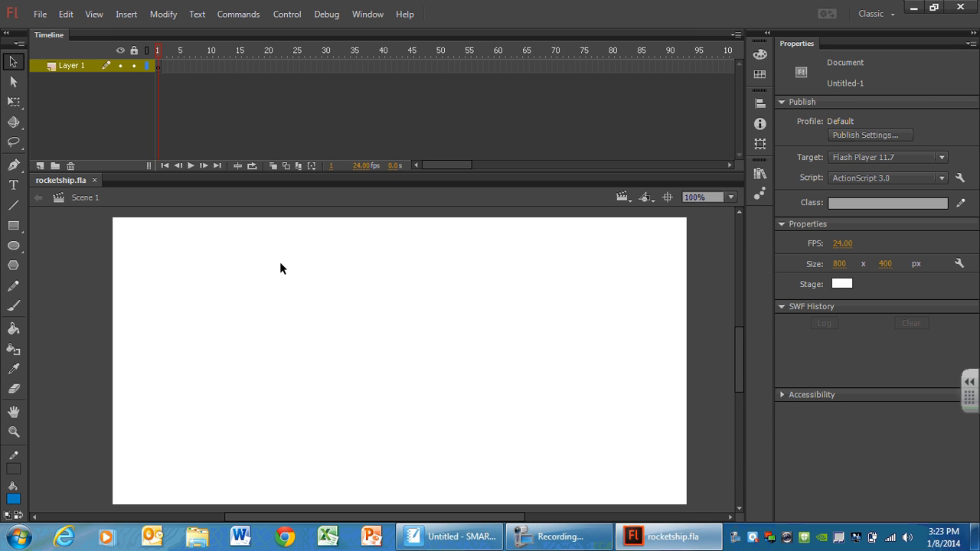
{"action": "mouse_move", "coordinate": [536, 453]}
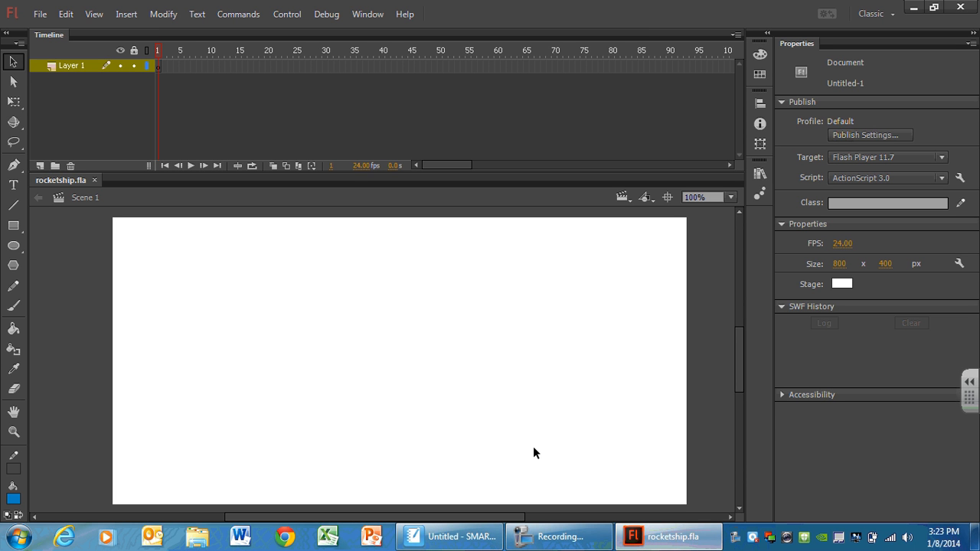